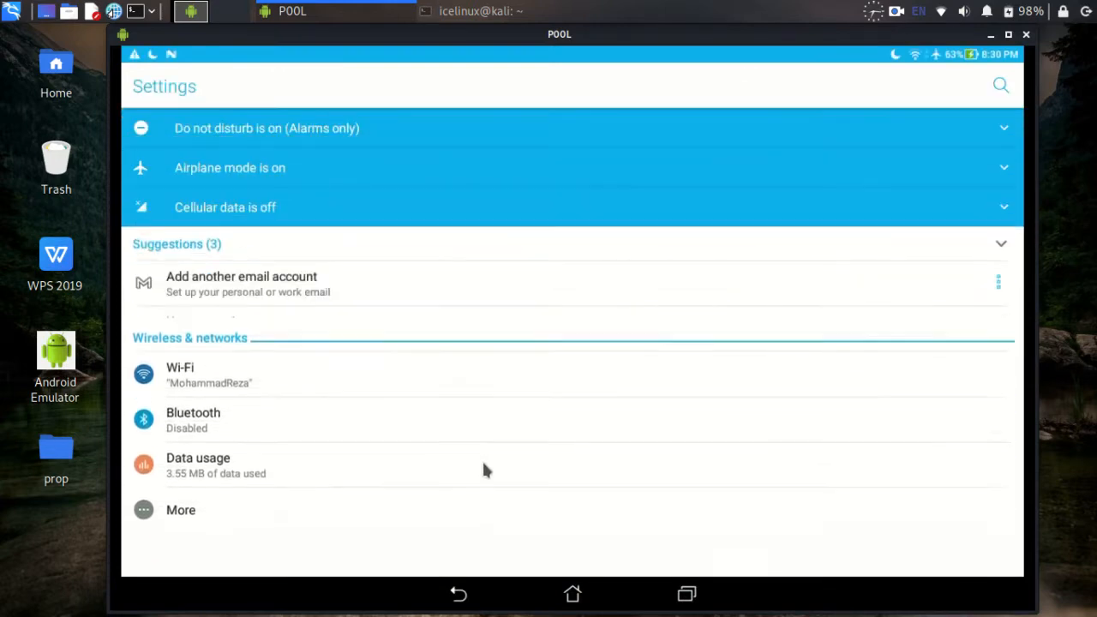
# - Turn on the Storage permission for Termux under Settings > Apps > Termux > Permissions
pyautogui.scroll(-3)
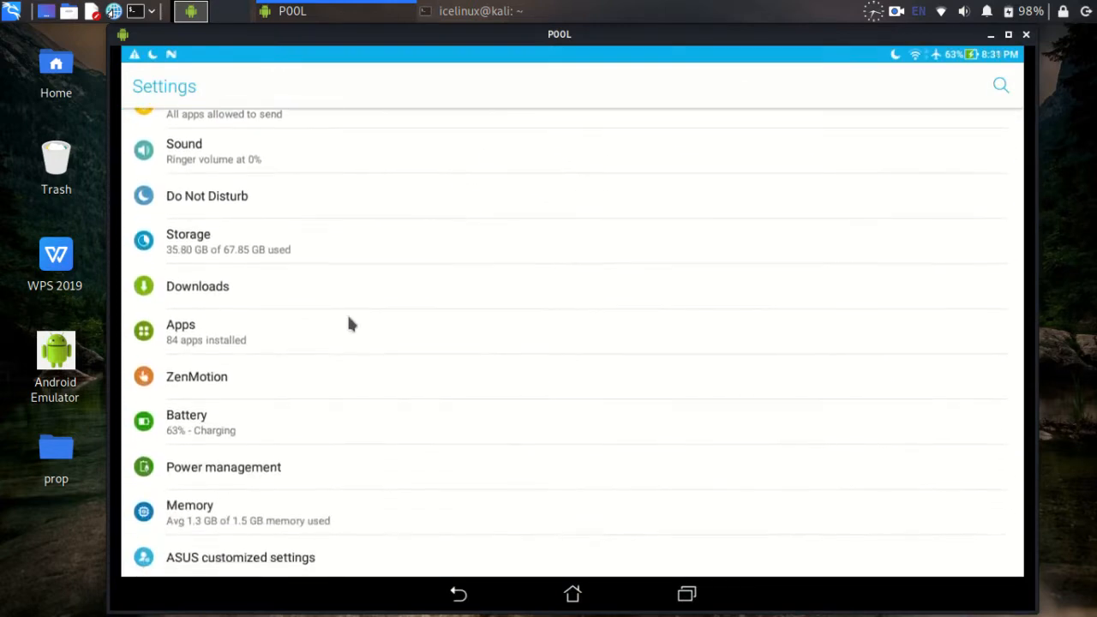
pyautogui.click(206, 331)
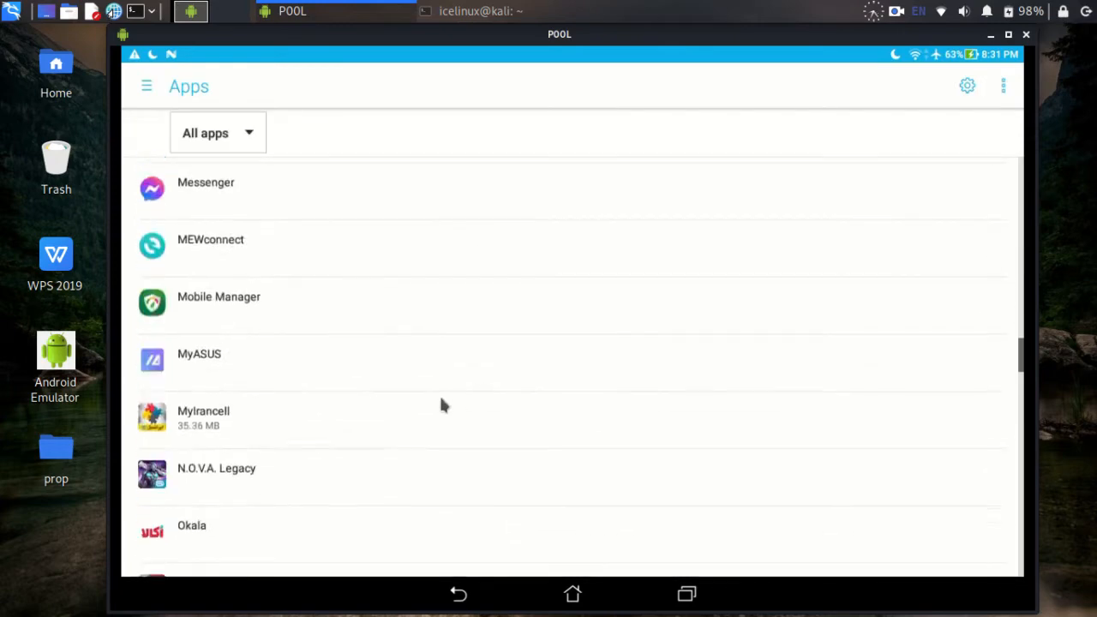
pyautogui.scroll(-3)
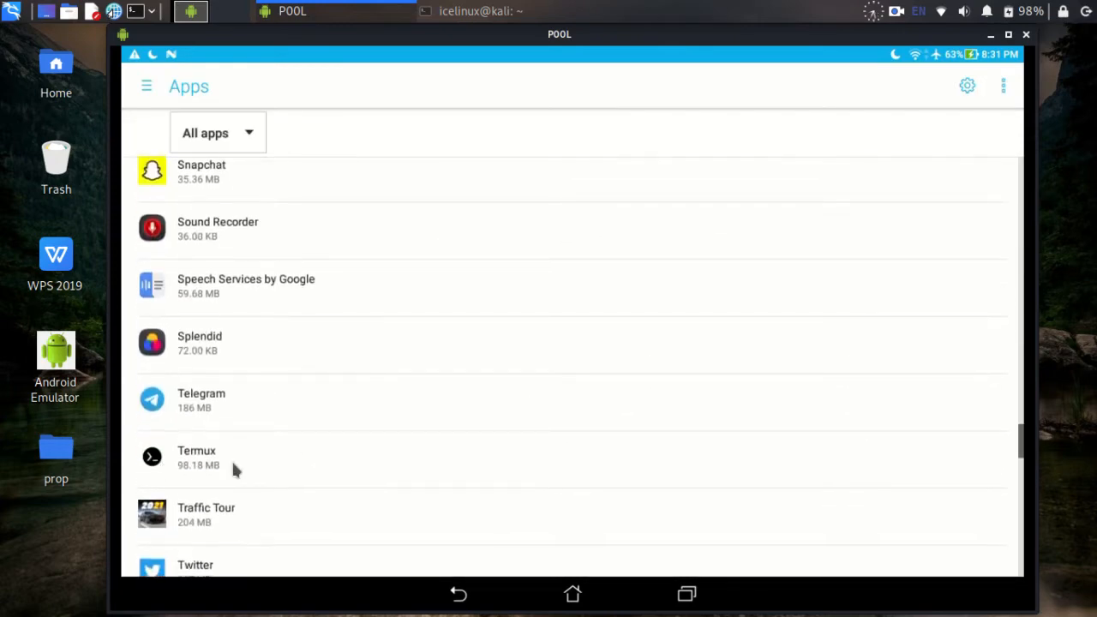
pyautogui.click(197, 457)
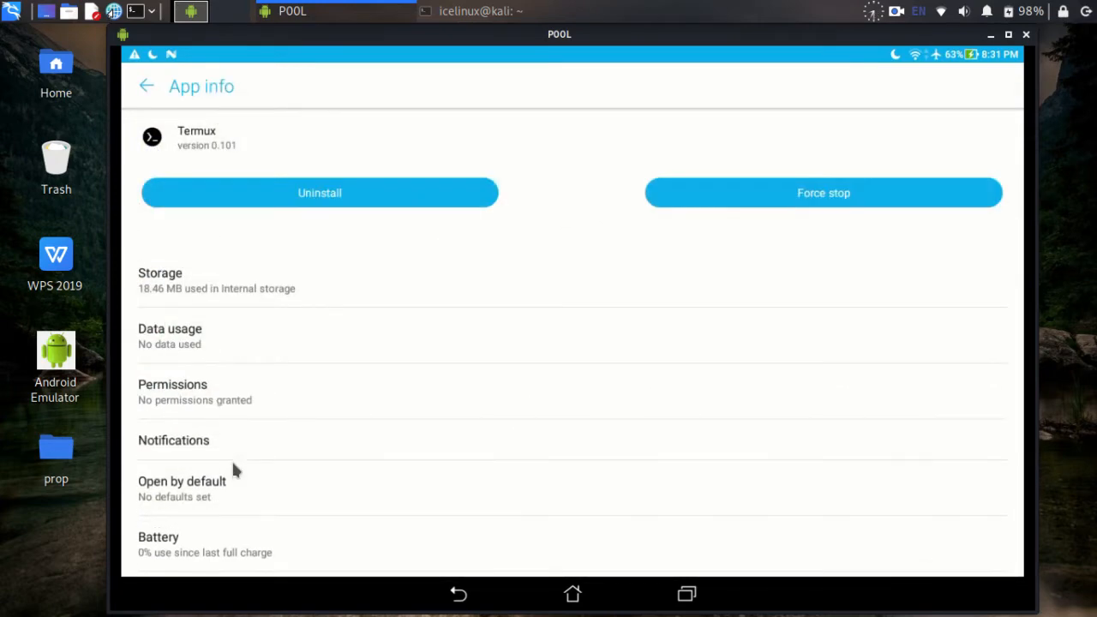
pyautogui.moveTo(213, 398)
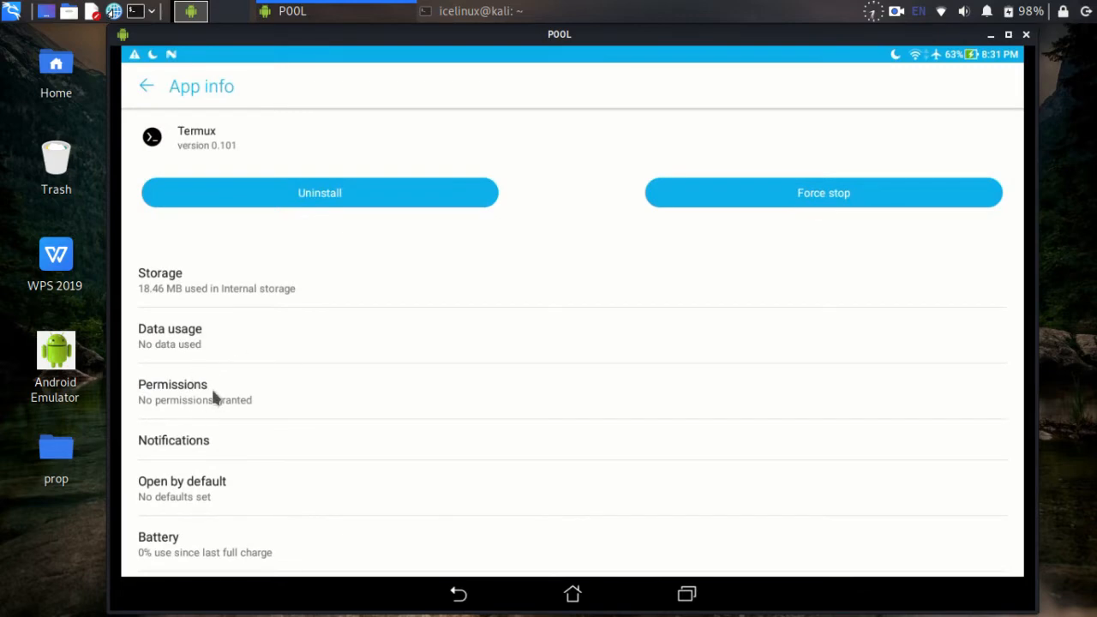
pyautogui.click(173, 384)
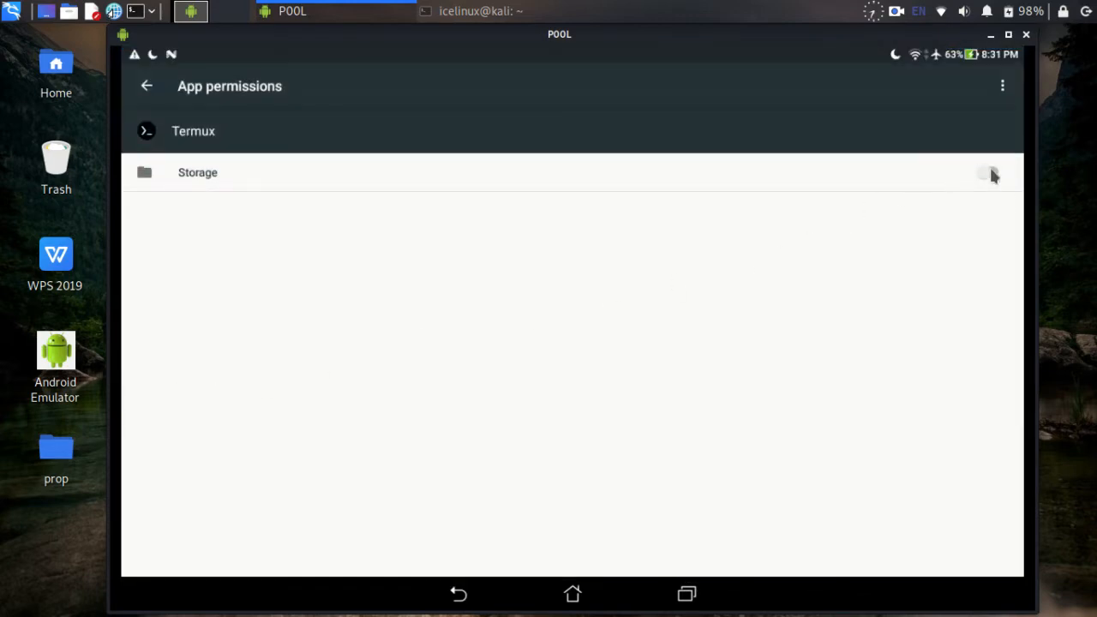
pyautogui.click(992, 172)
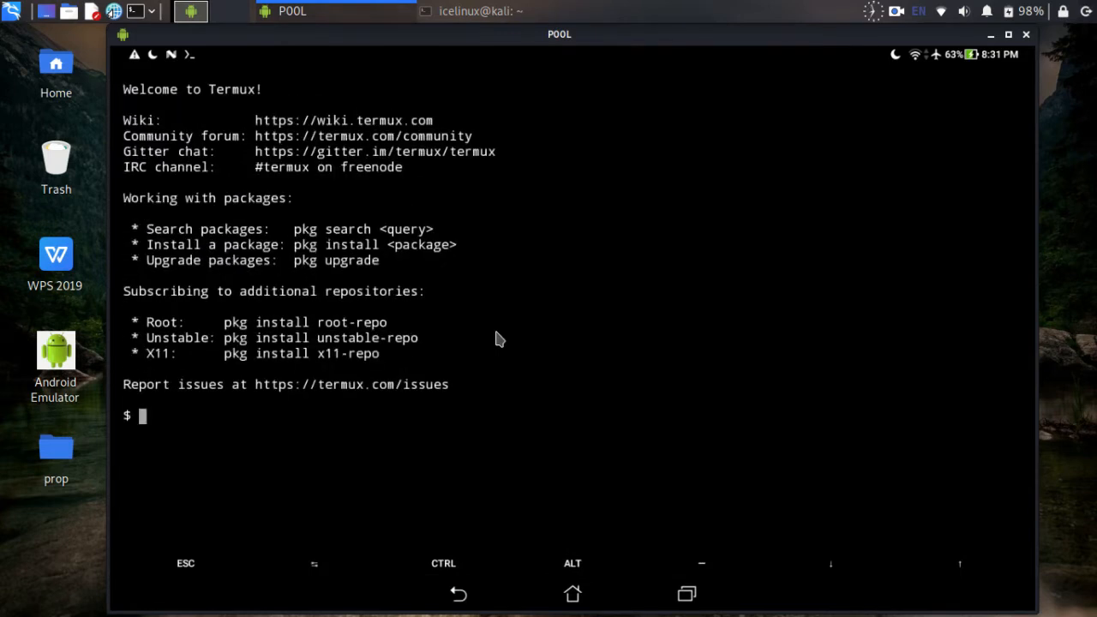
# - Run termux-setup-storage, then install the x11-repo package with pkg install
pyautogui.write('p')
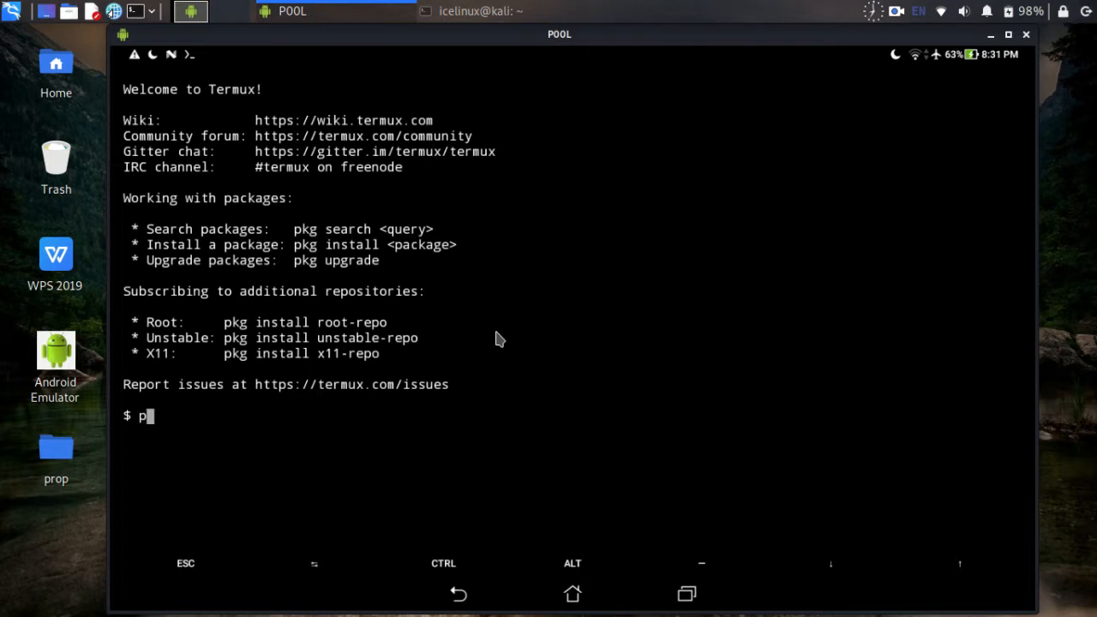
pyautogui.write('termux-setup-storage')
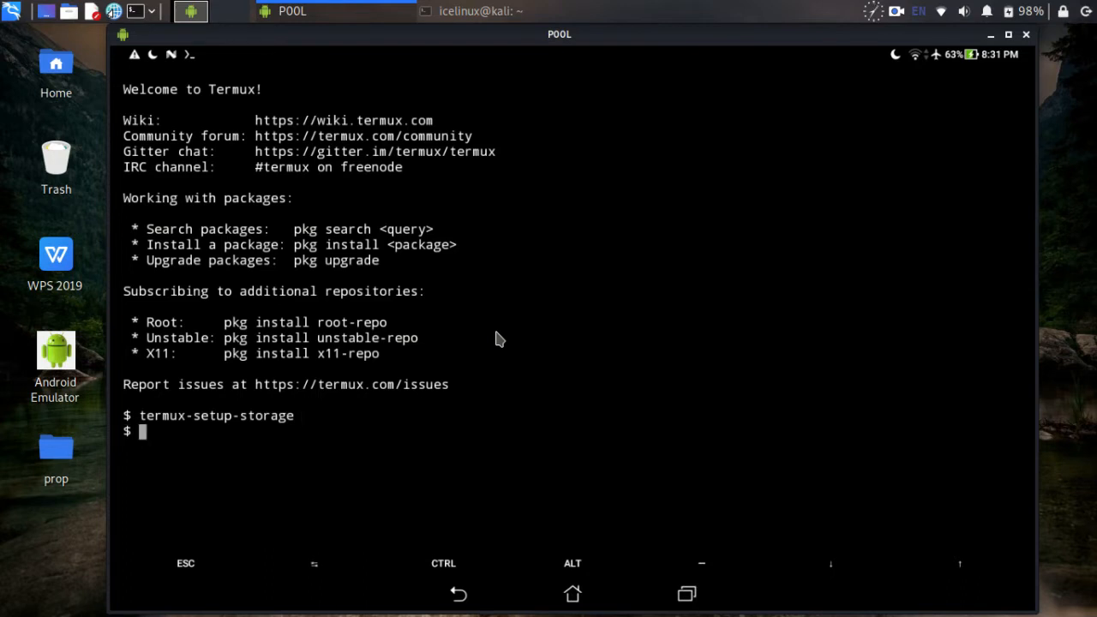
pyautogui.write('pkg')
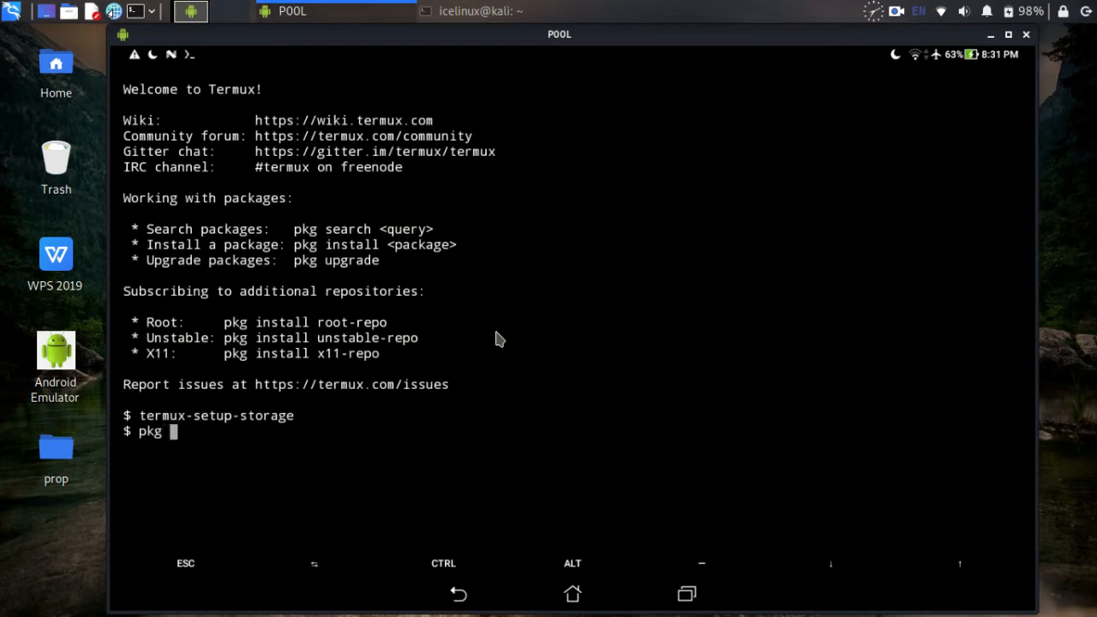
pyautogui.write('install')
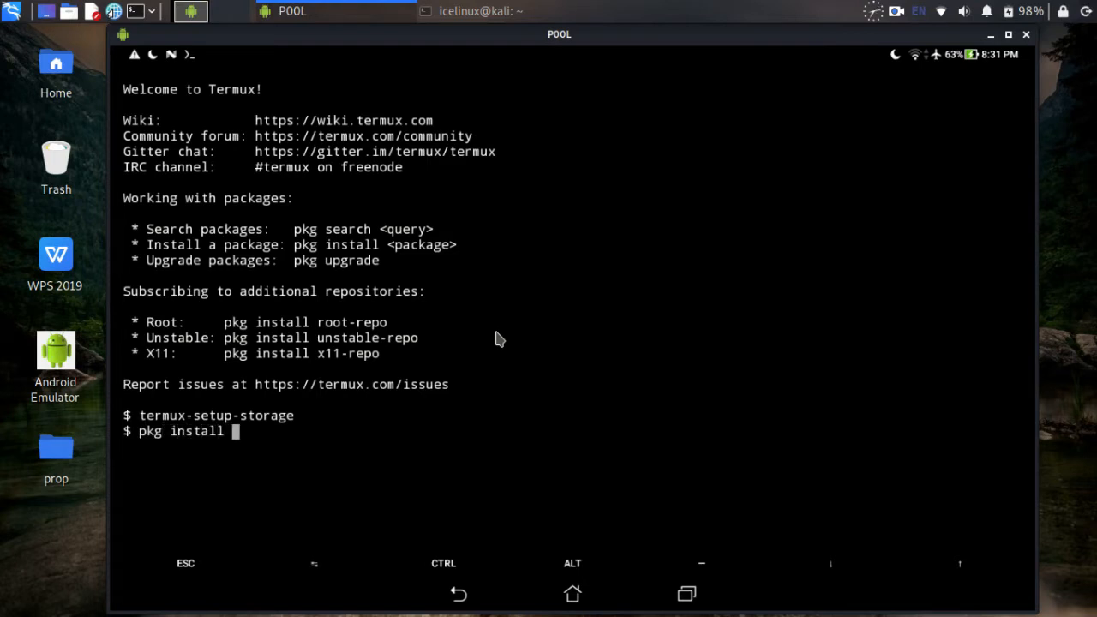
pyautogui.write('x11')
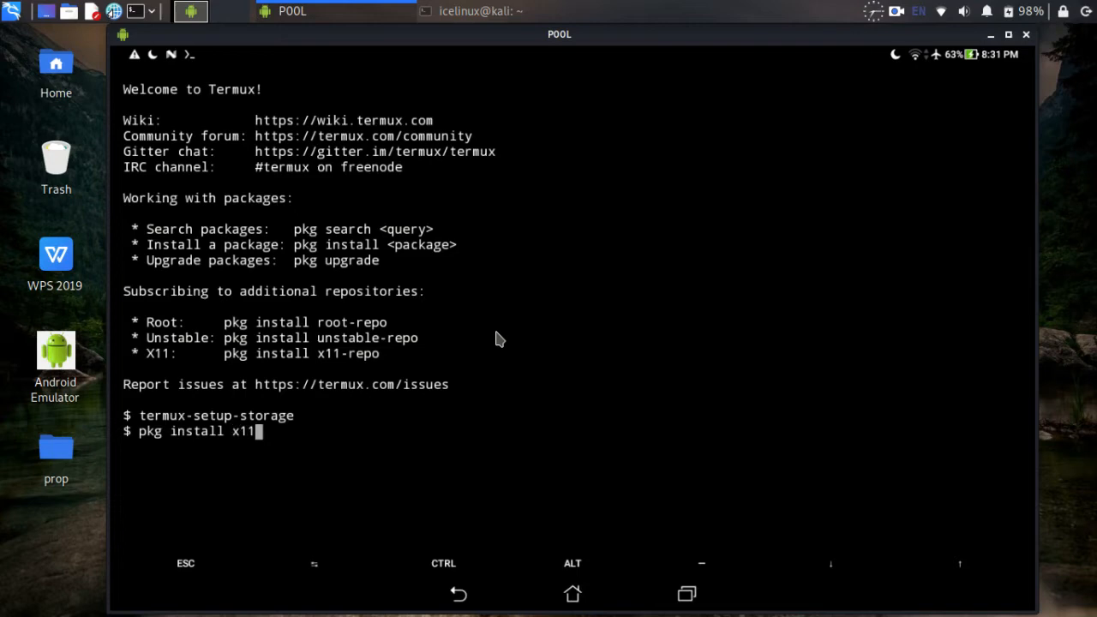
pyautogui.write('-repo')
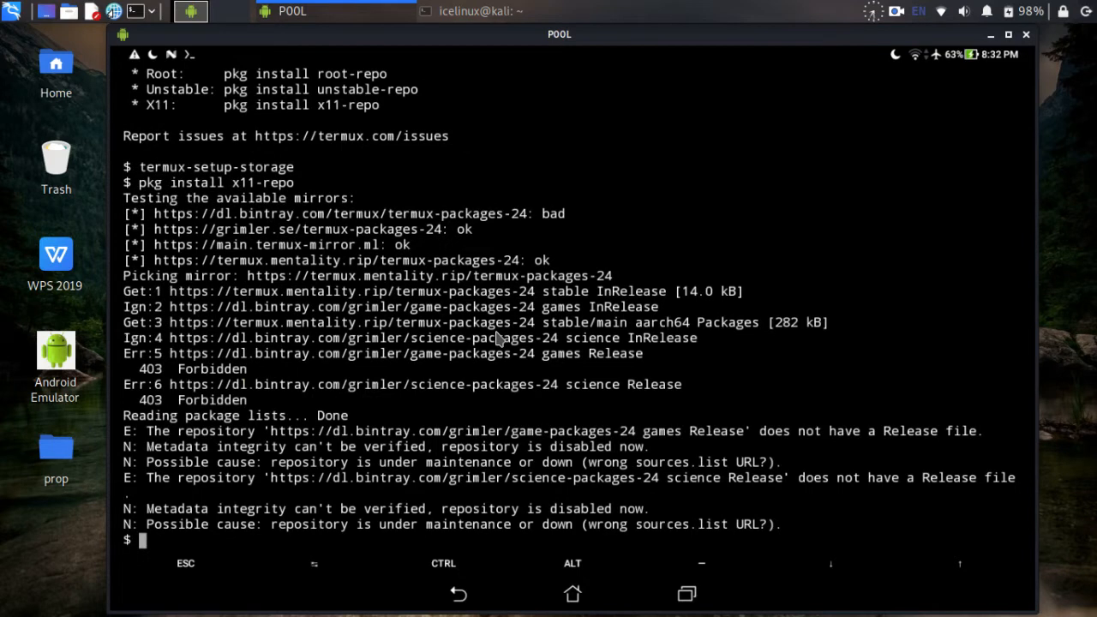
# - Type rm for $PREFIX/etc/apt/sources.list.d/game.list and science.list
pyautogui.write('rm')
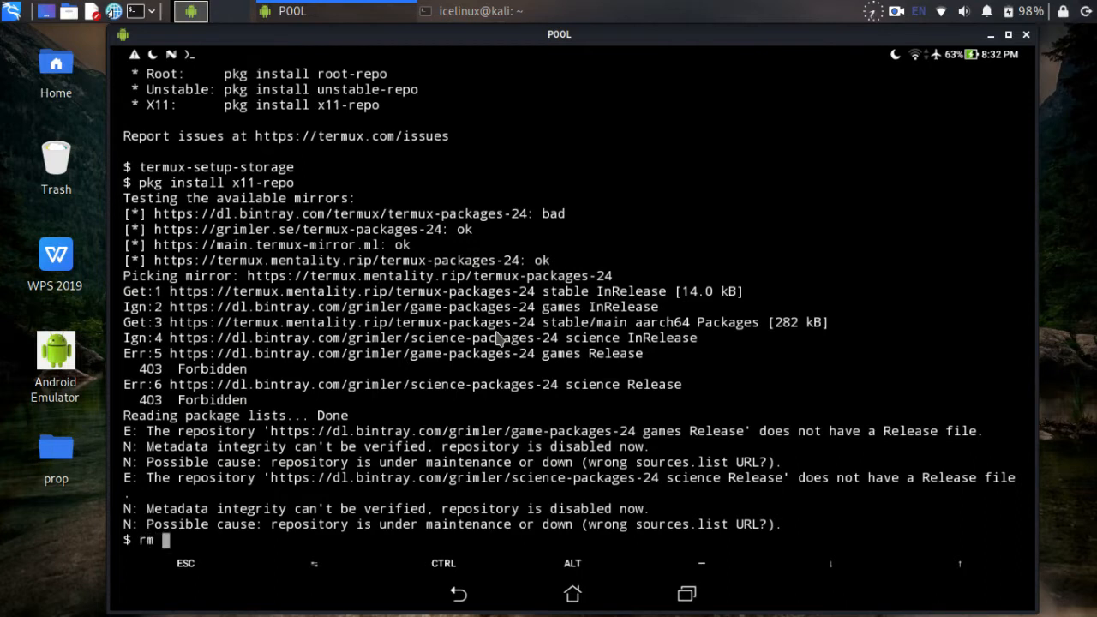
pyautogui.write('$P')
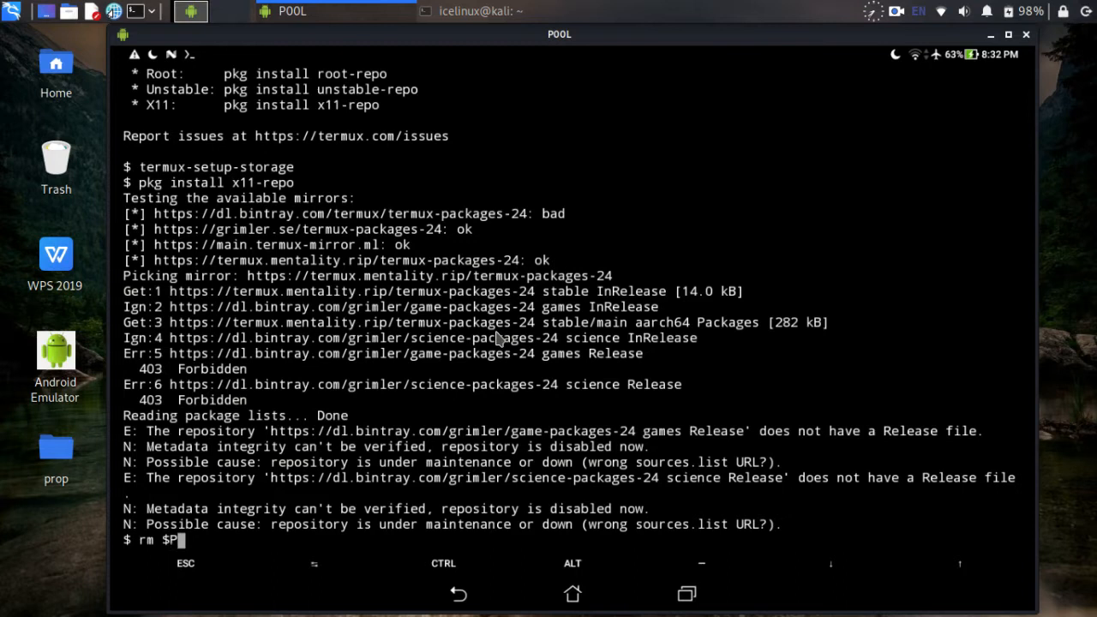
pyautogui.write('REFIX/')
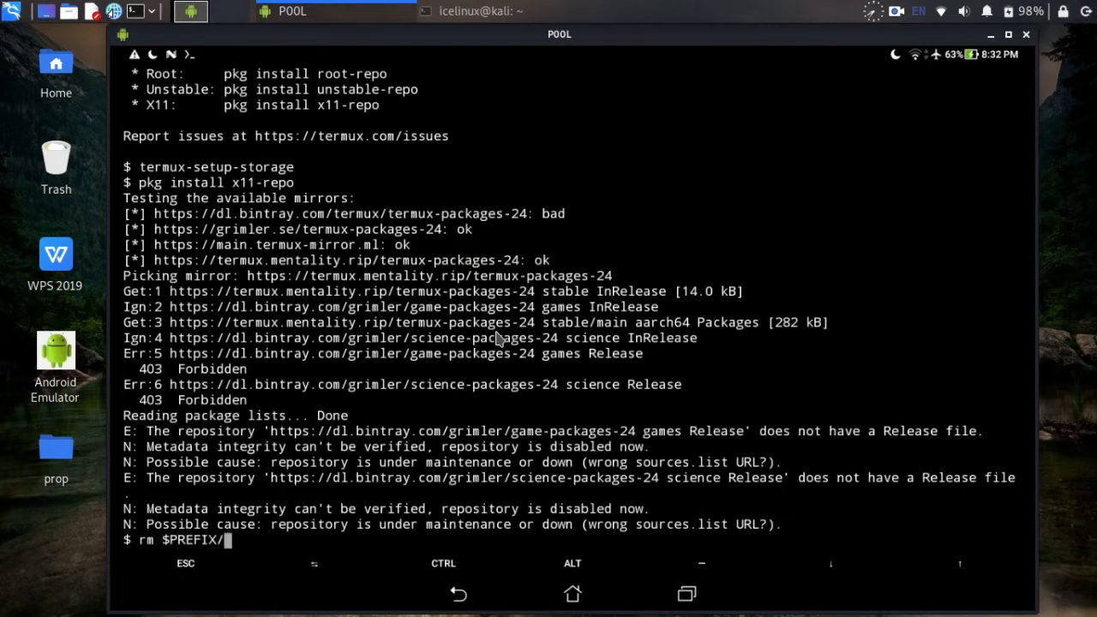
pyautogui.write('etc/apt/')
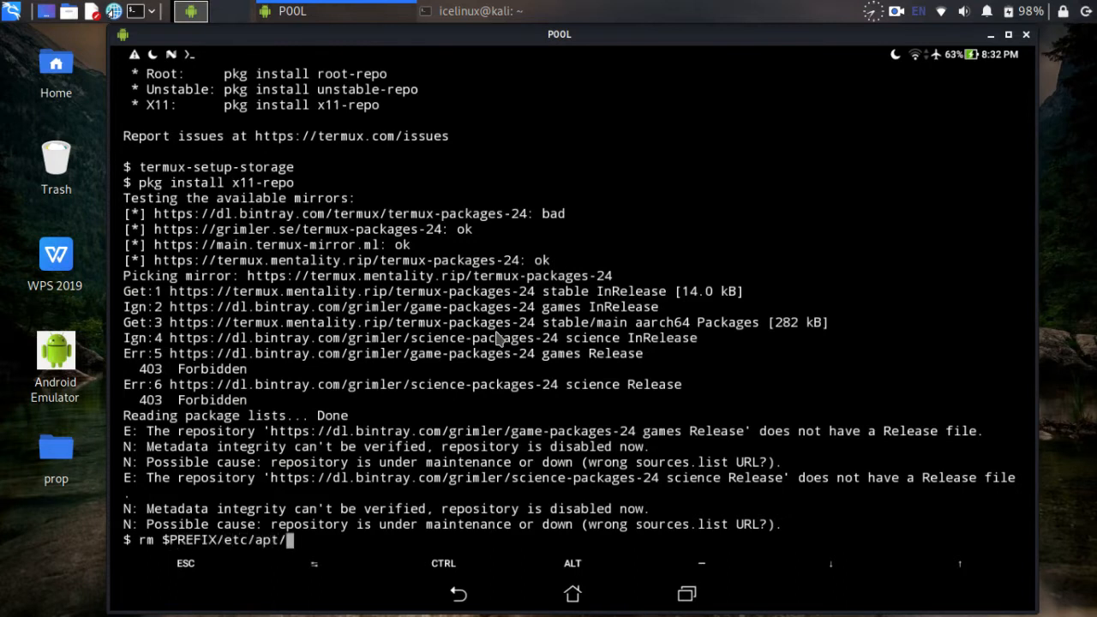
pyautogui.write('sources.list')
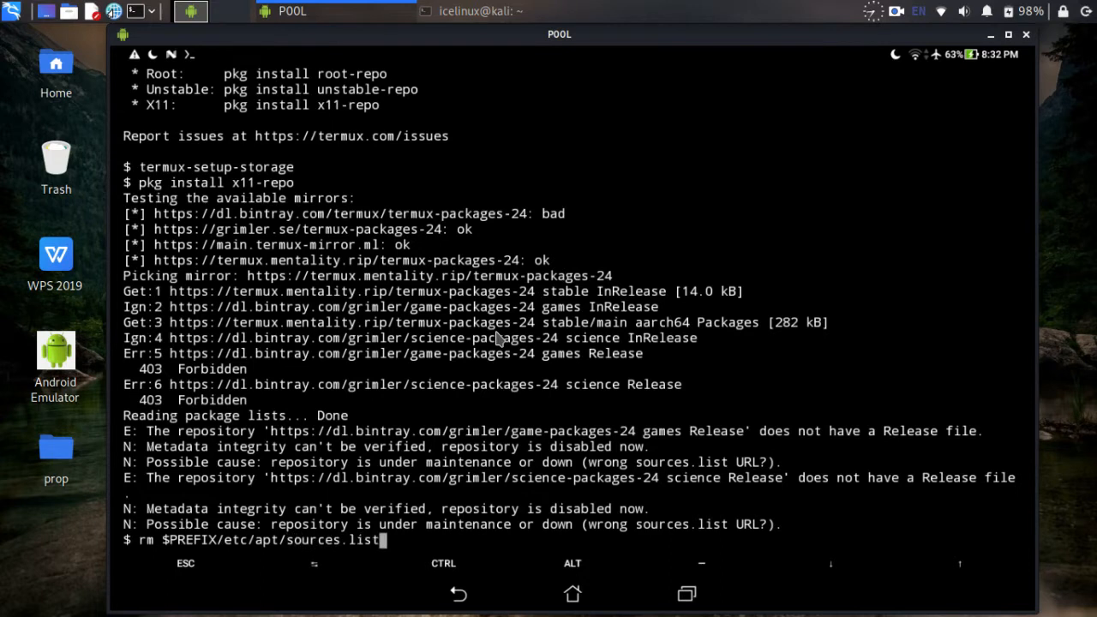
pyautogui.write('.d/game.list')
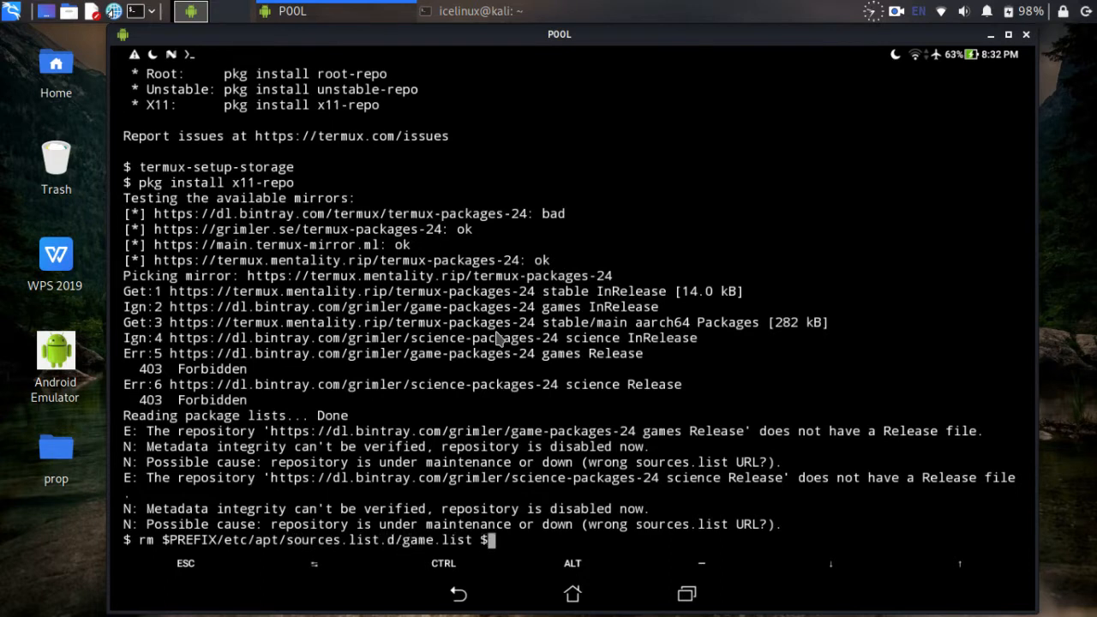
pyautogui.write('$PREFIX/')
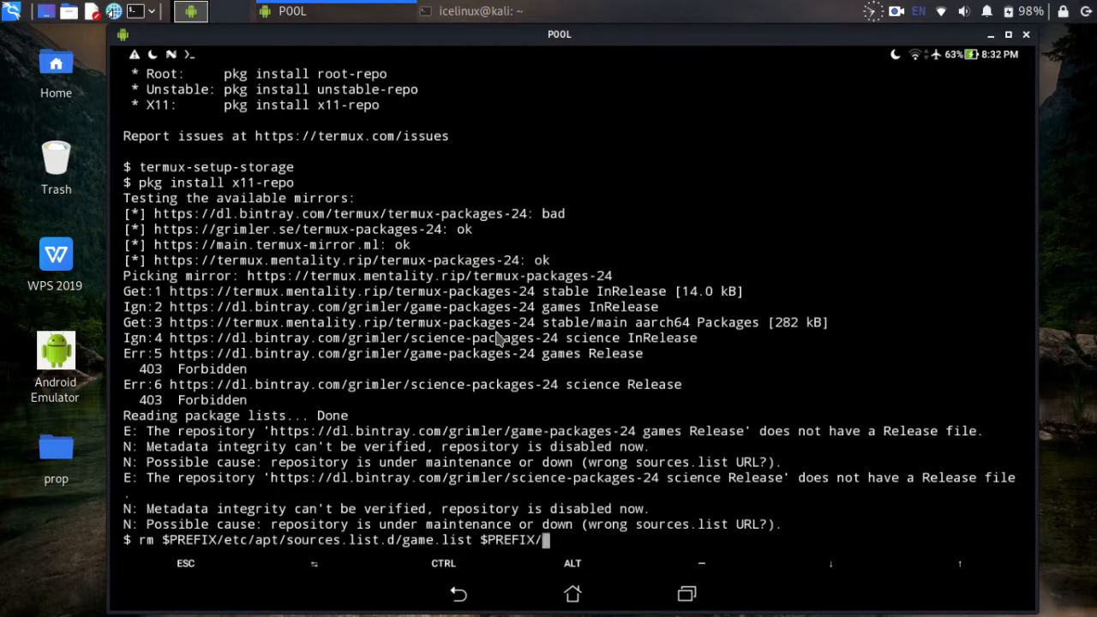
pyautogui.write('etc/')
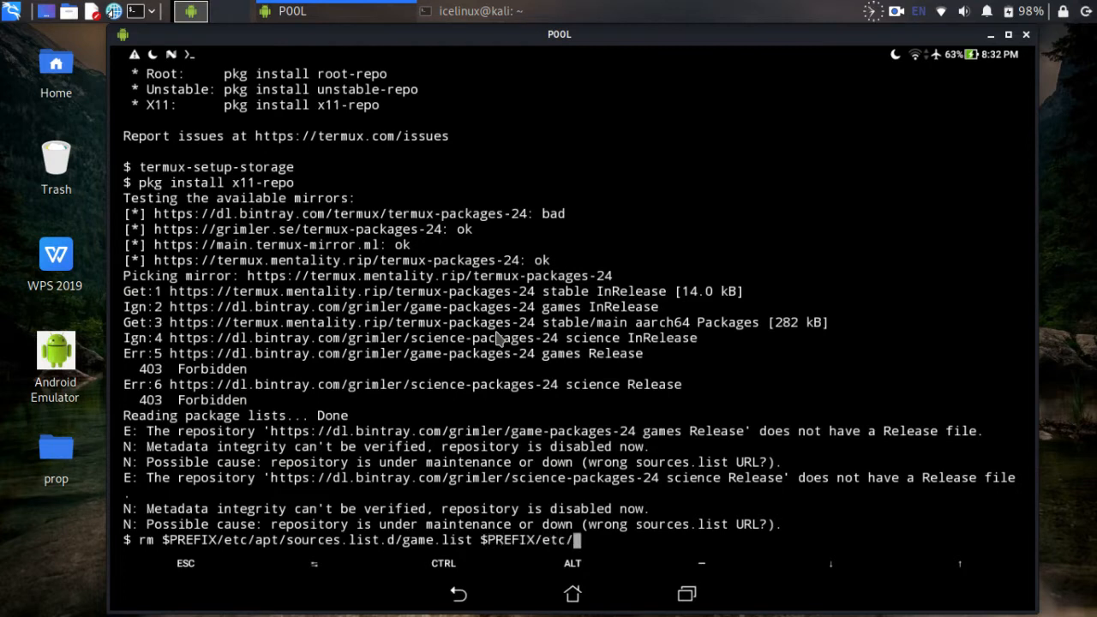
pyautogui.write('apt/sources.list')
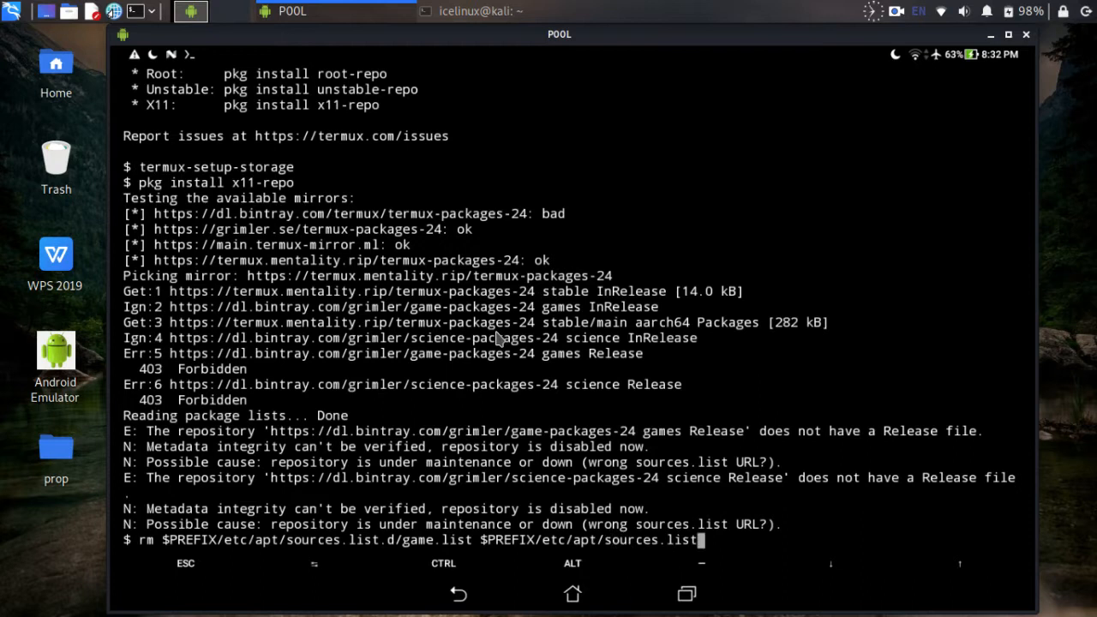
pyautogui.write('d/')
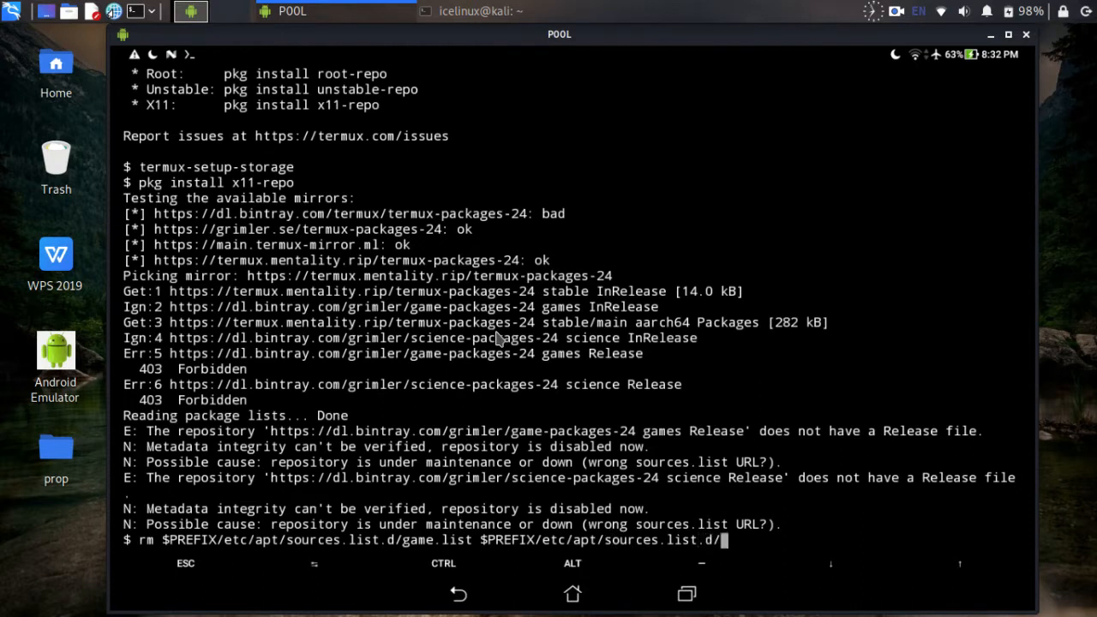
pyautogui.write('science.list')
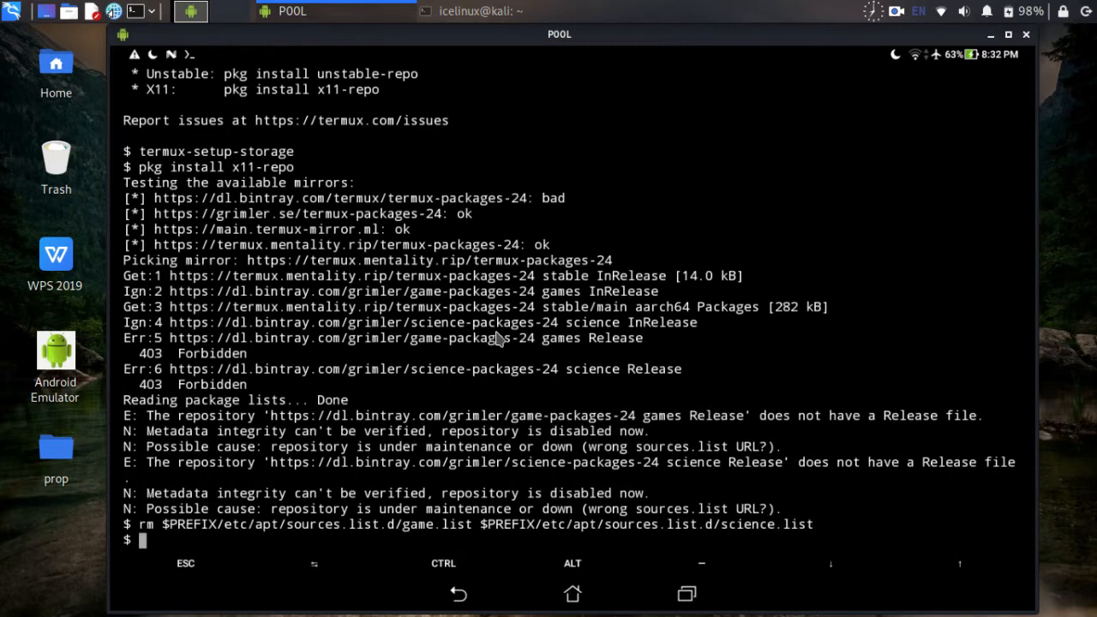
# - Run pkg update, answering y to continue and to install new motd and bash.bashrc
pyautogui.write('p')
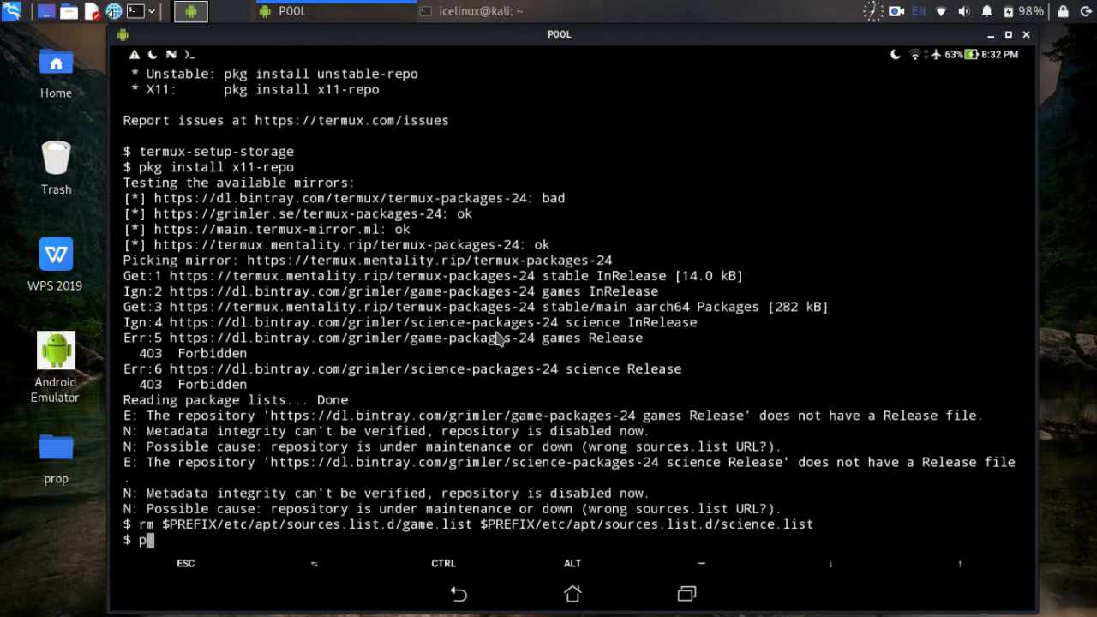
pyautogui.write('kg')
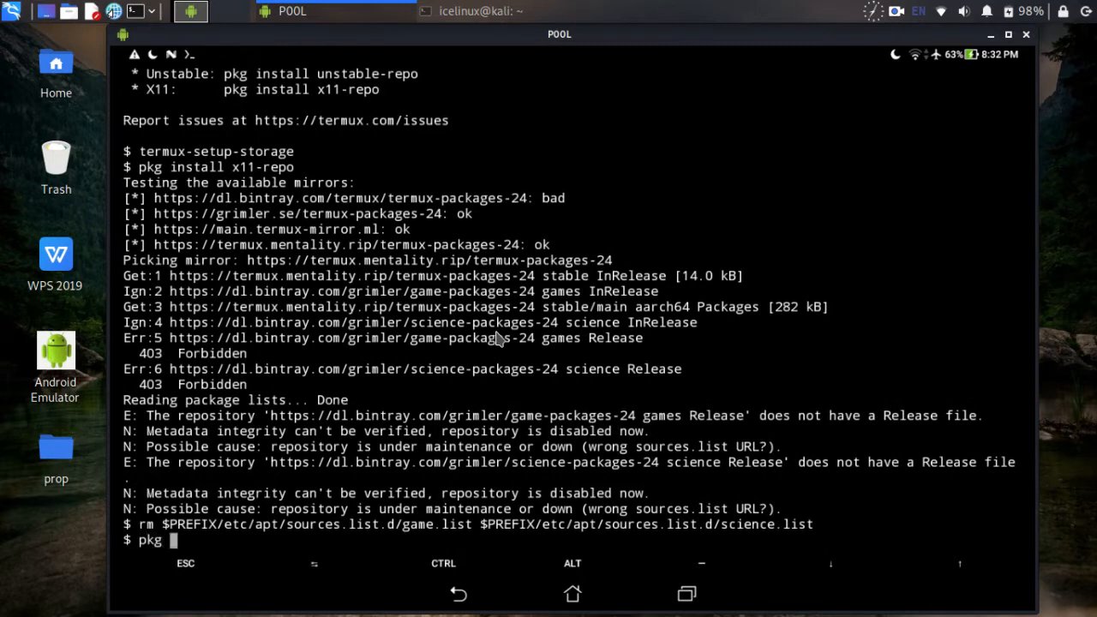
pyautogui.write('update')
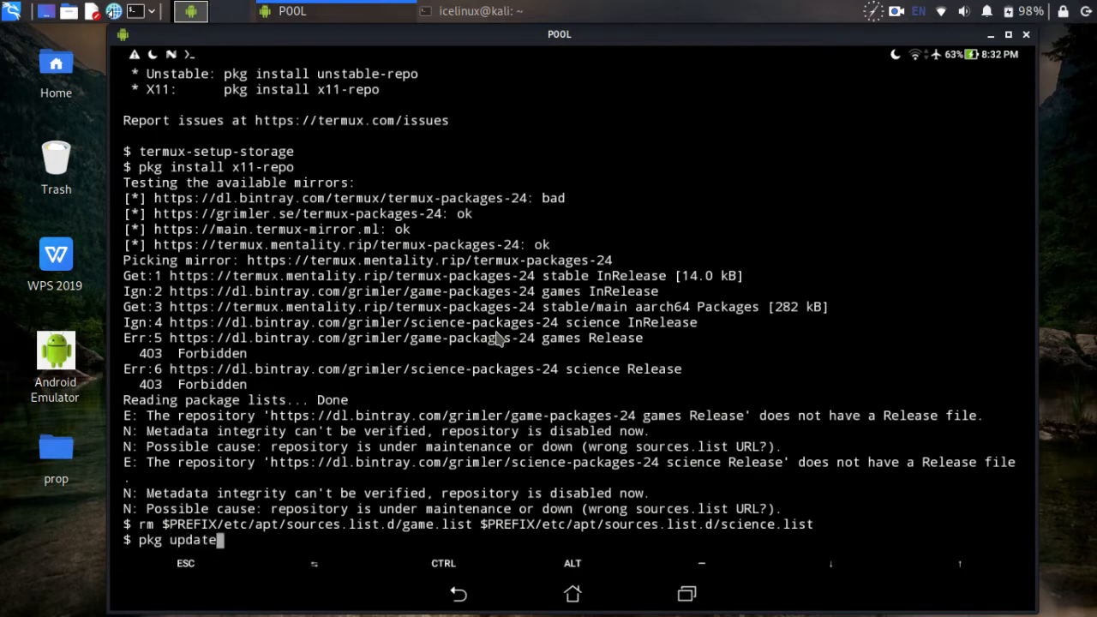
pyautogui.press('Return')
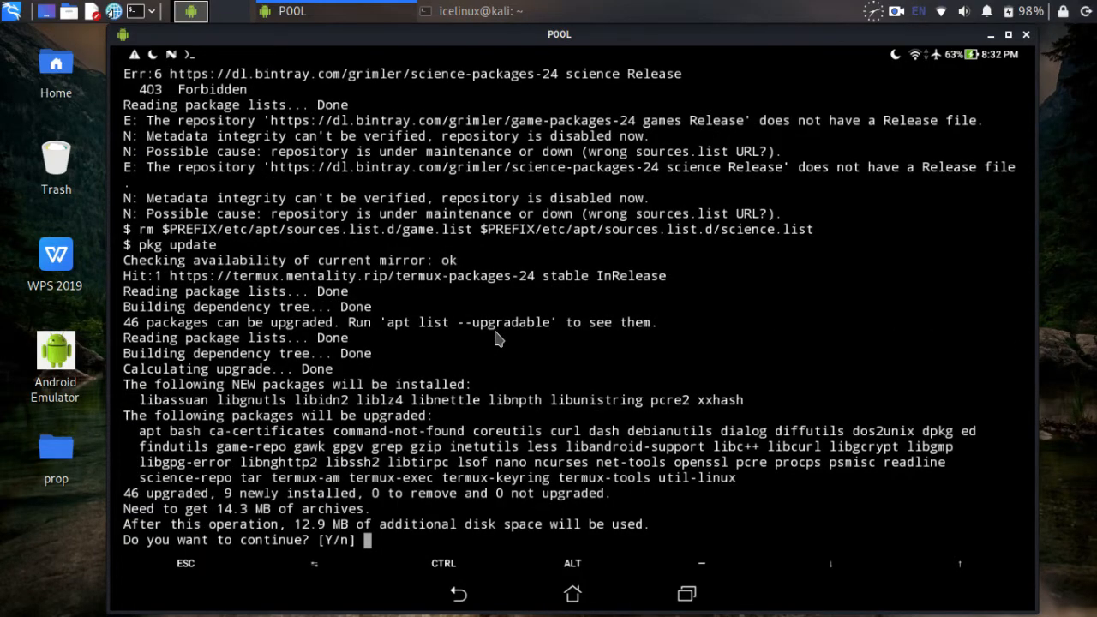
pyautogui.write('y')
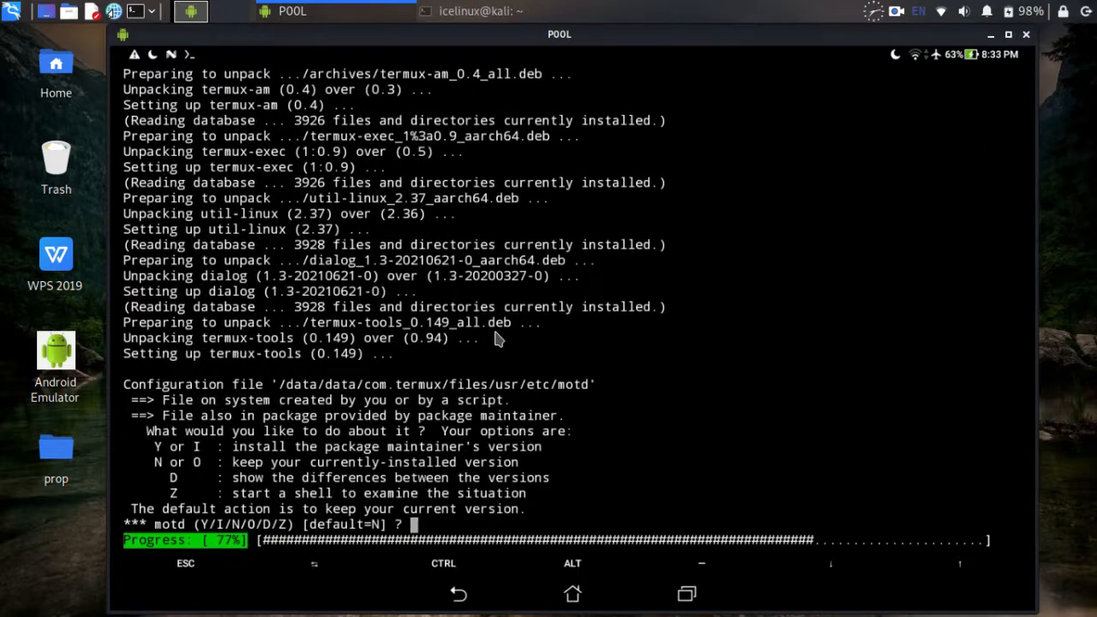
pyautogui.write('y')
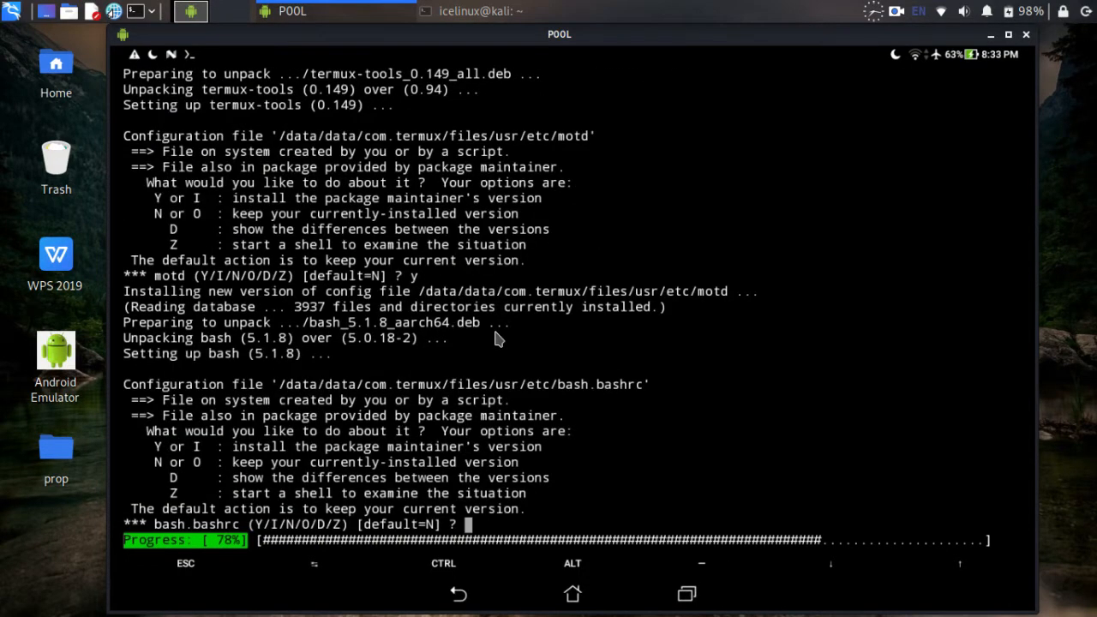
pyautogui.write('y')
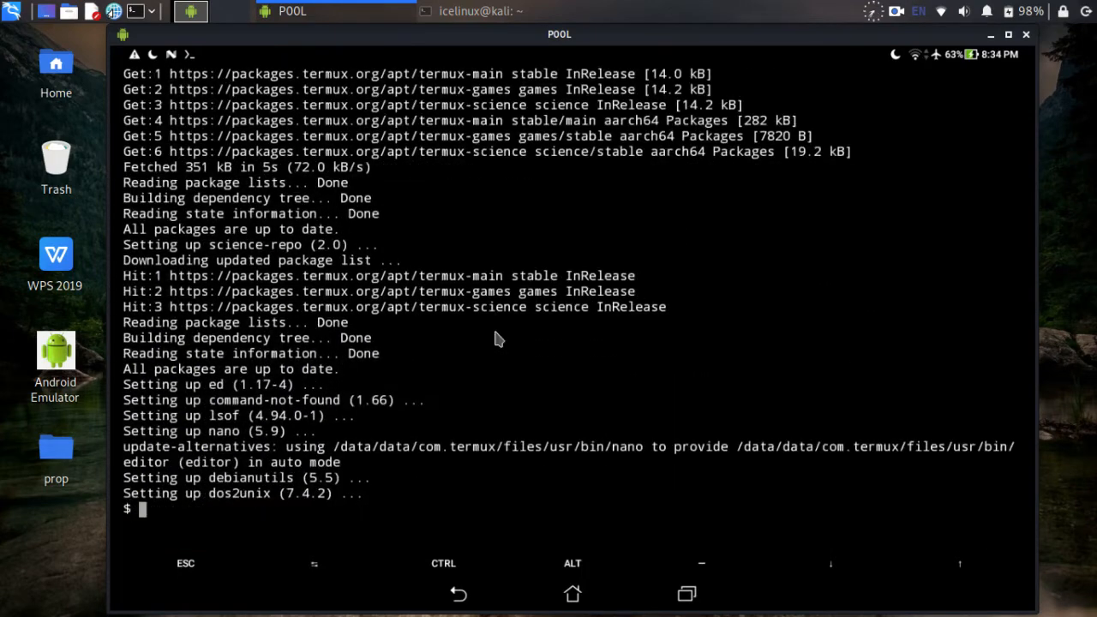
pyautogui.write('pkg install')
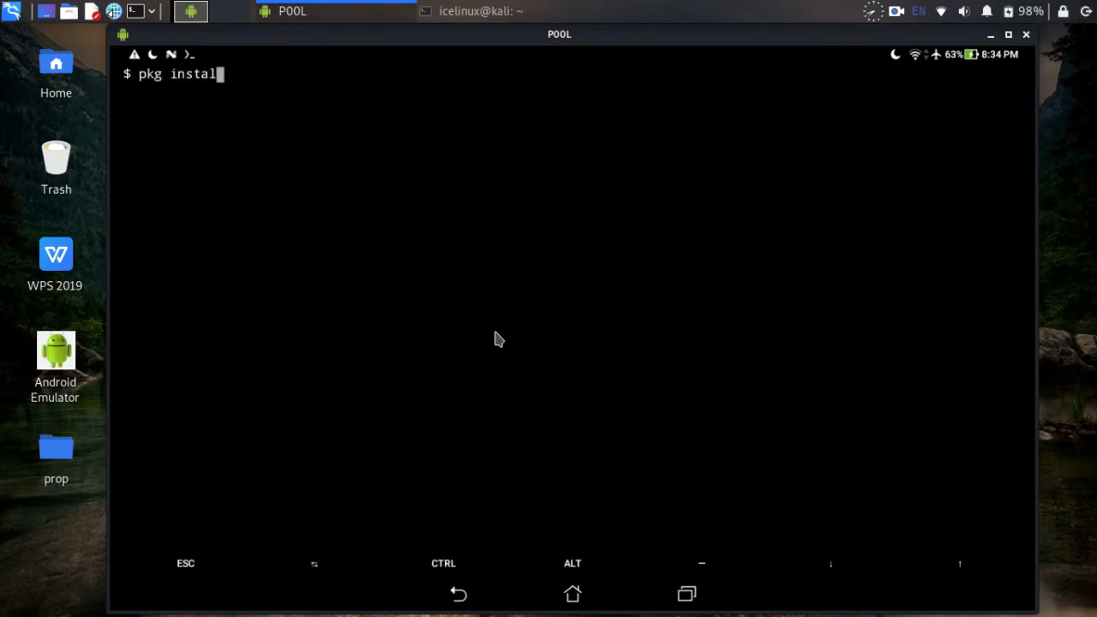
# - Install the x11-repo package, then start clearing the screen
pyautogui.write('x11-repo')
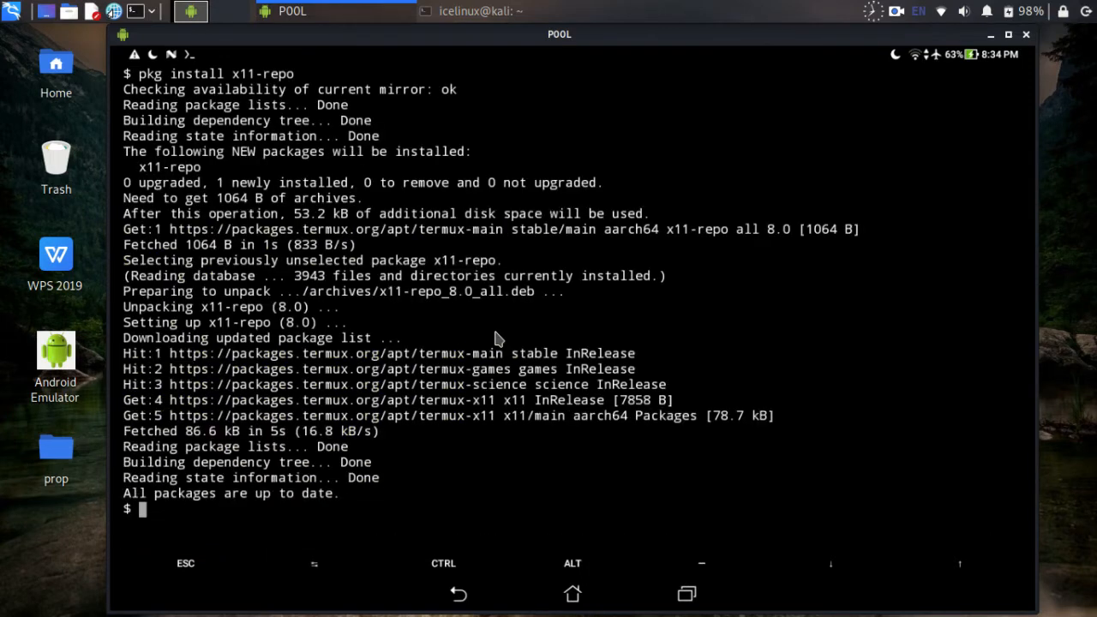
pyautogui.write('clear')
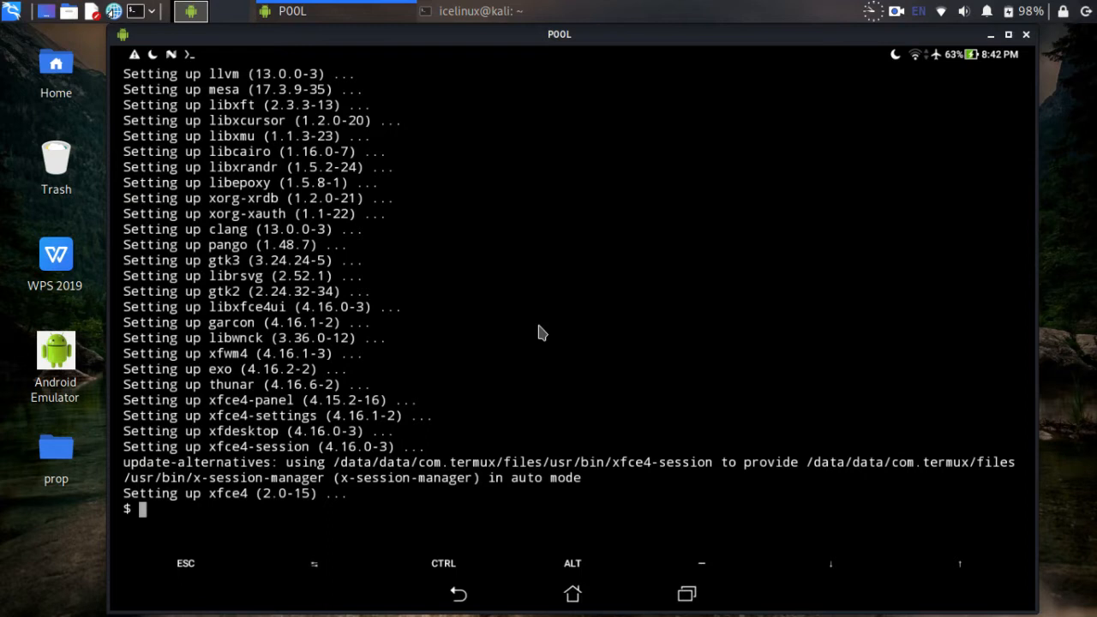
# - Clear the Termux screen after the XFCE4 installation
pyautogui.write('cl')
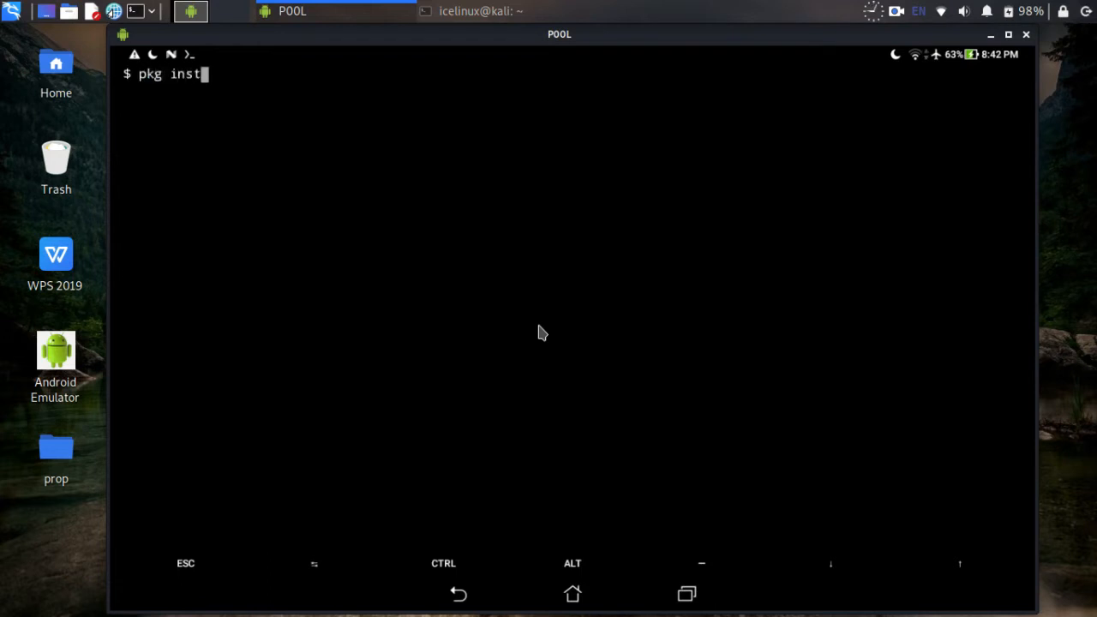
# - Install tigervnc and tigervnc-viewer with pkg install, confirming with y
pyautogui.write('all tigervn')
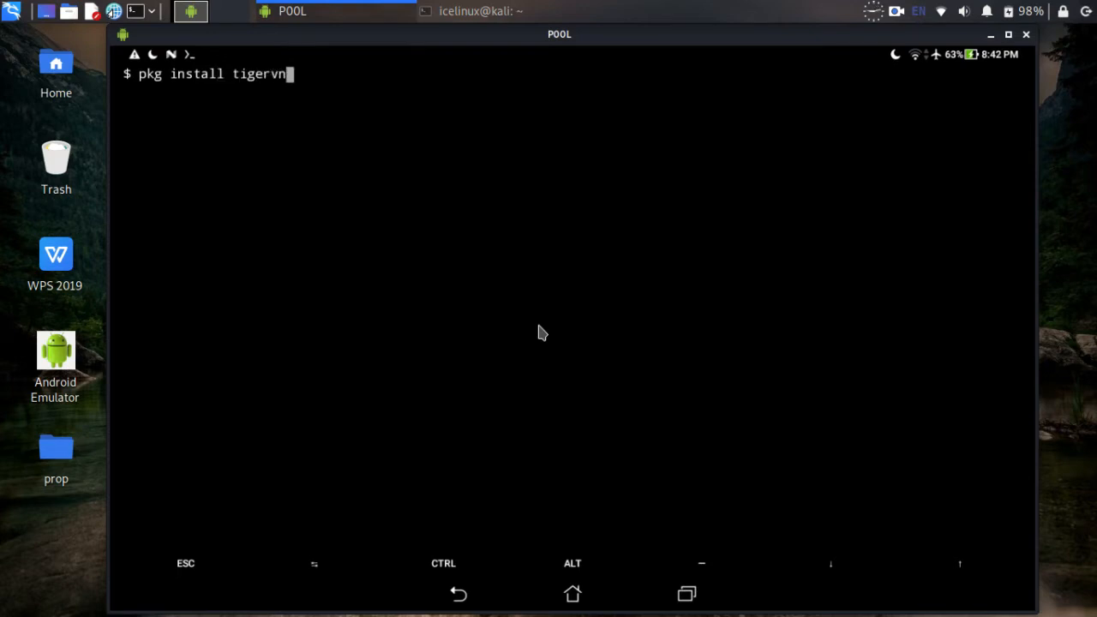
pyautogui.write('c tiger')
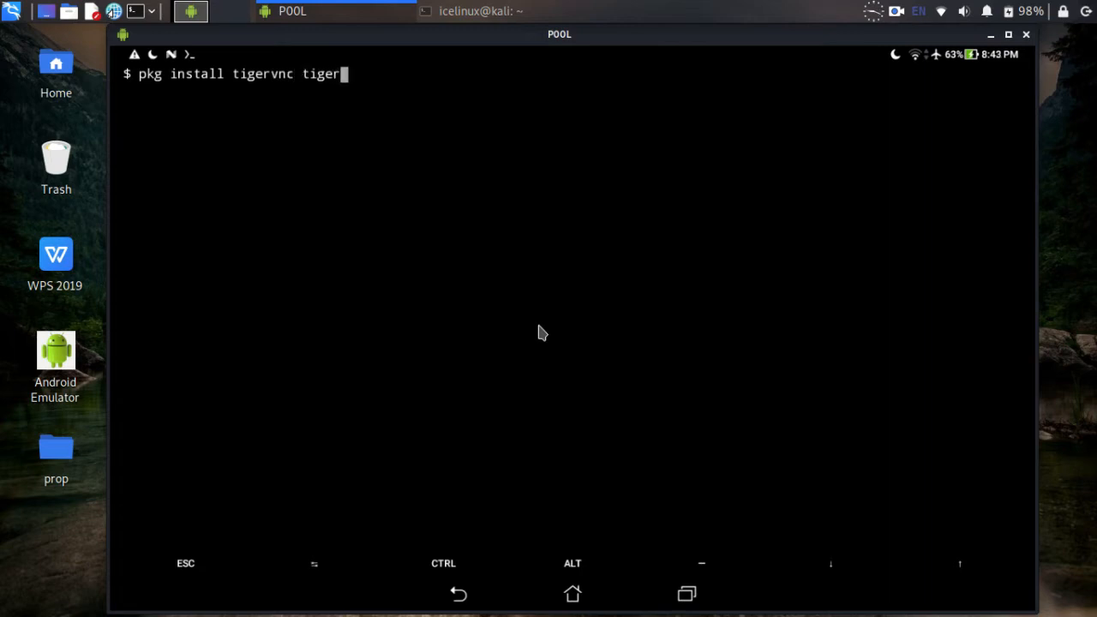
pyautogui.write('vnc-v')
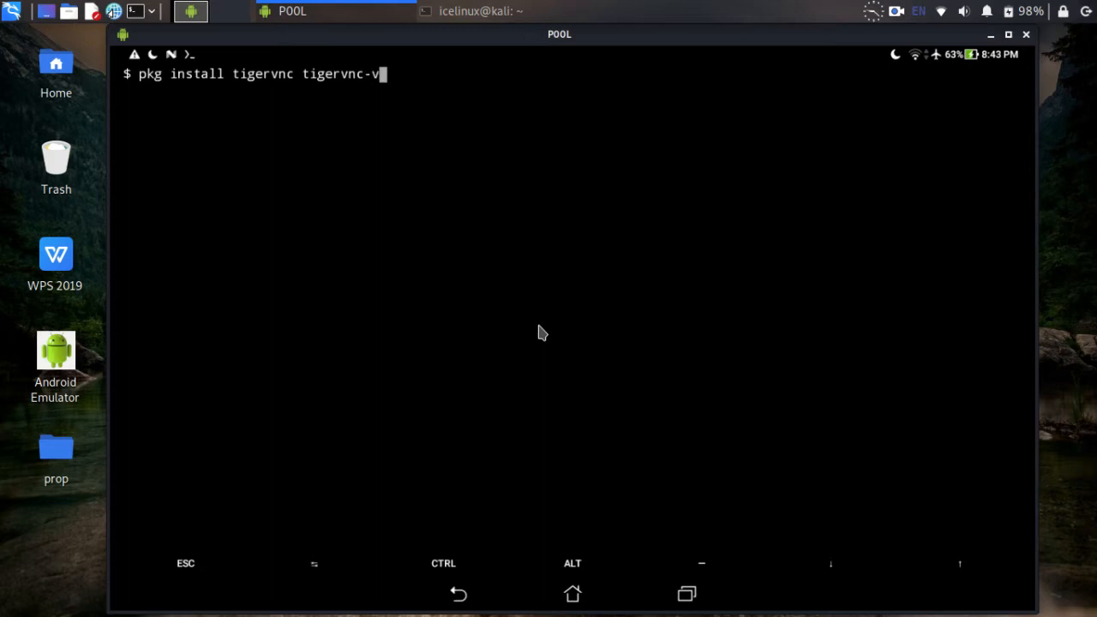
pyautogui.write('ewer')
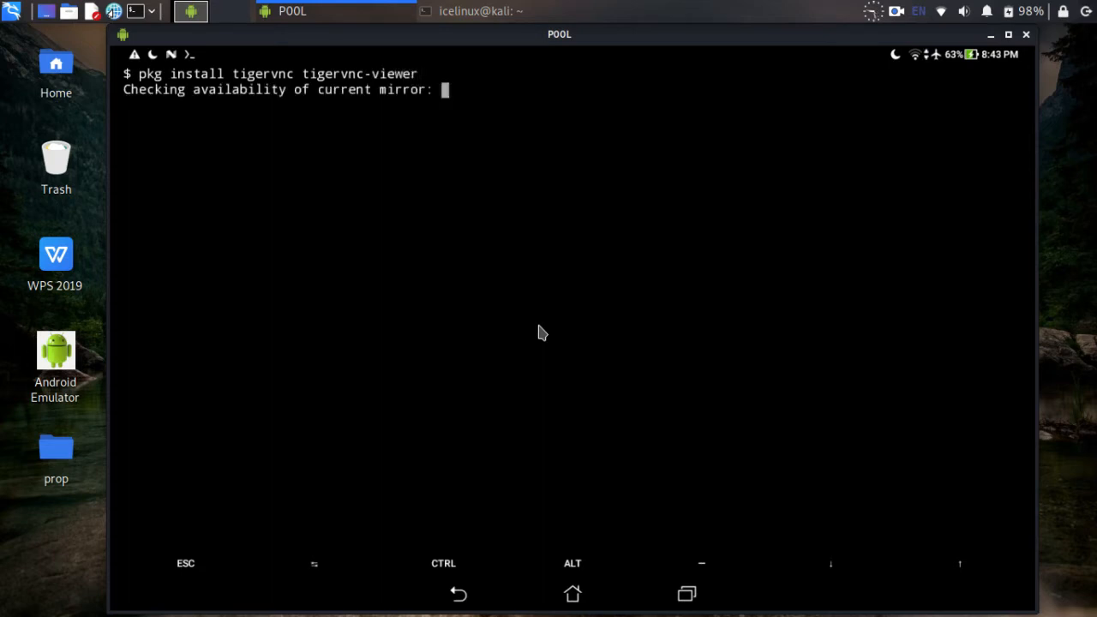
pyautogui.write('y')
pyautogui.write('vncserver')
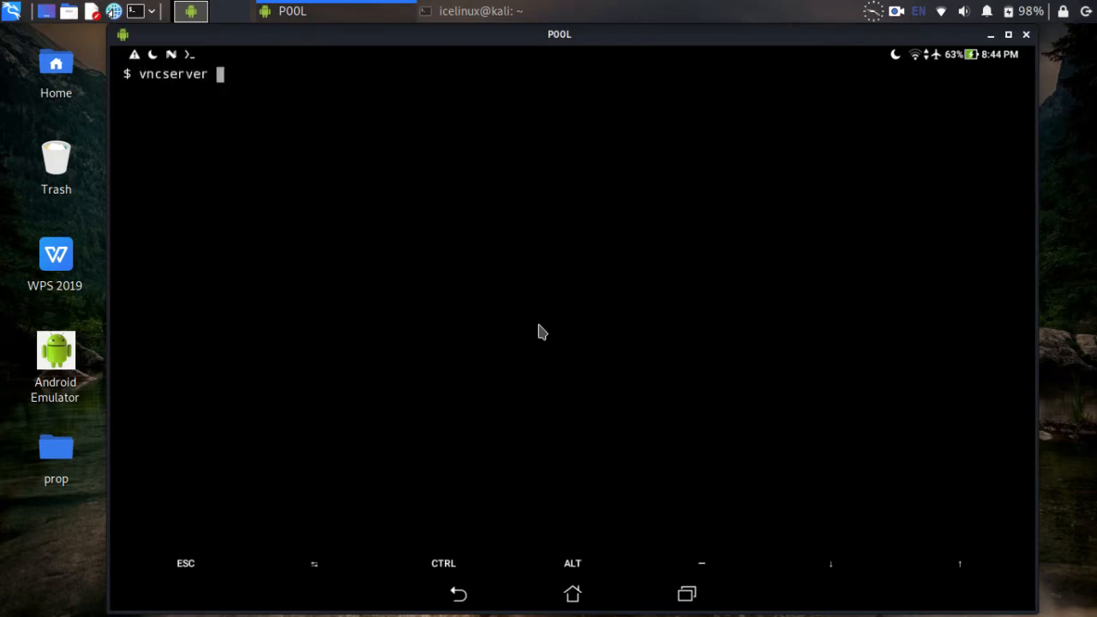
# - Run vncserver -localhost with a password, answer n to view-only, then clear the screen
pyautogui.write('-localhost')
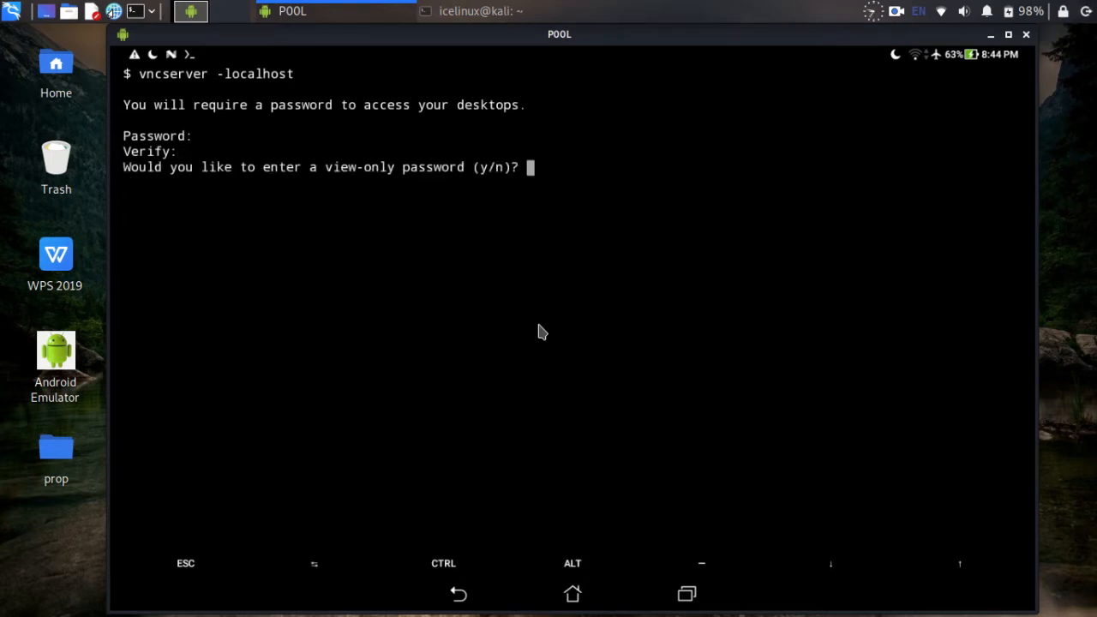
pyautogui.write('n')
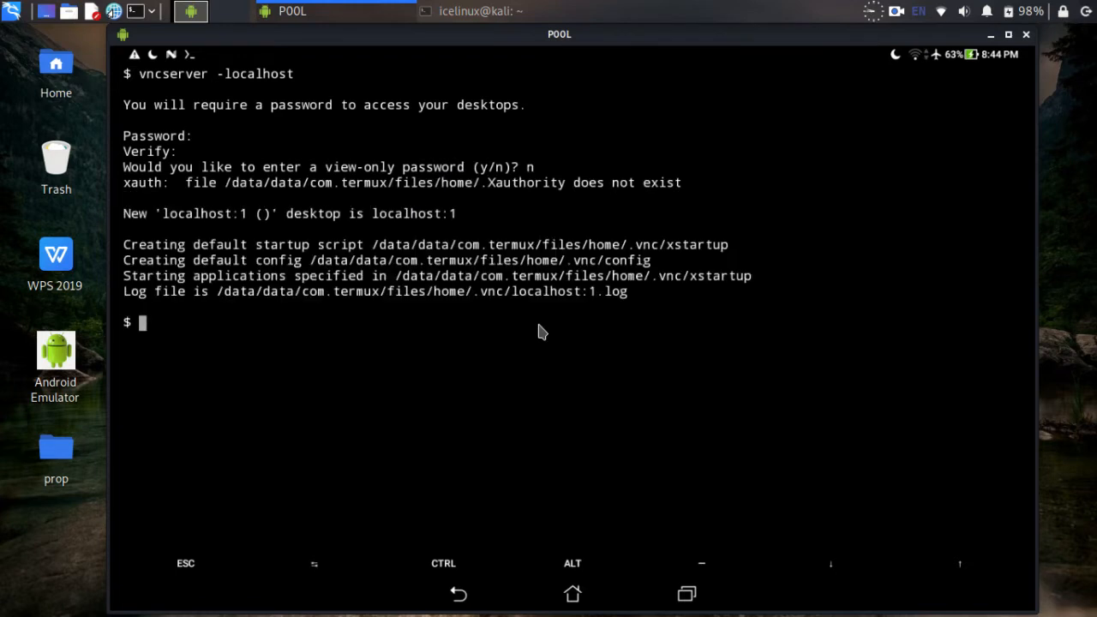
pyautogui.write('cle')
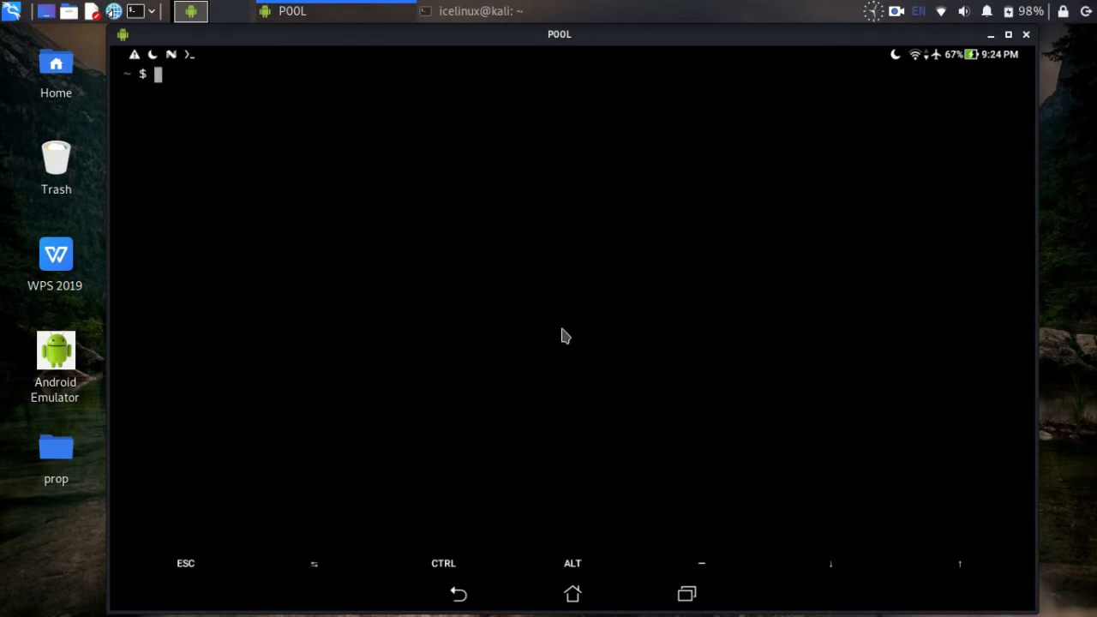
# - Print ~/.vnc/xstartup with cat, then open it in nano
pyautogui.write('cat ~/.vnc/xstartup')
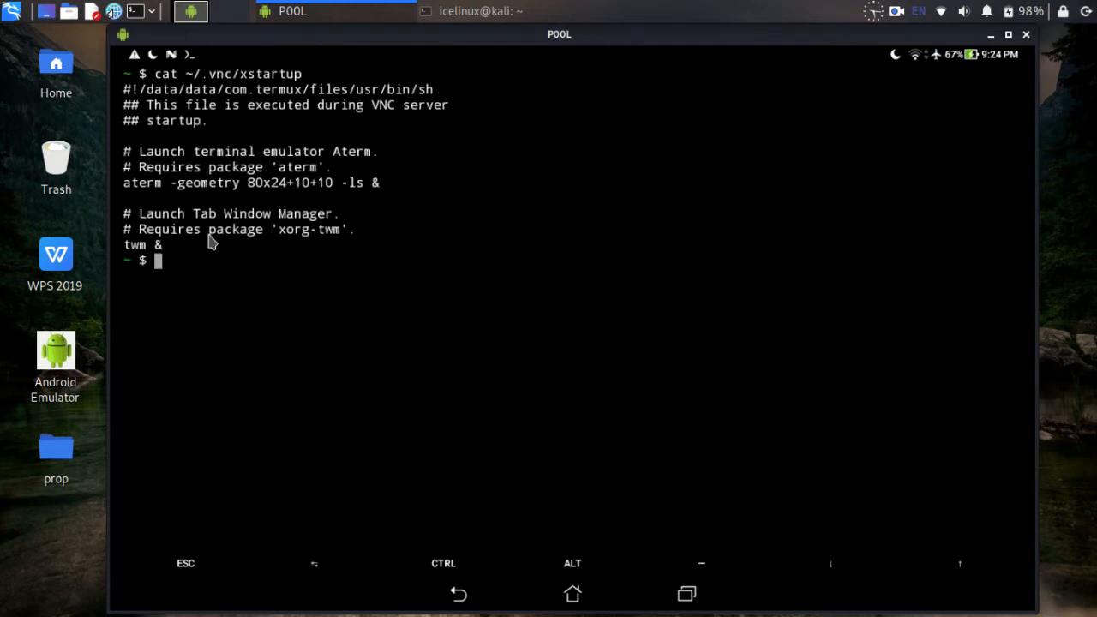
pyautogui.moveTo(669, 307)
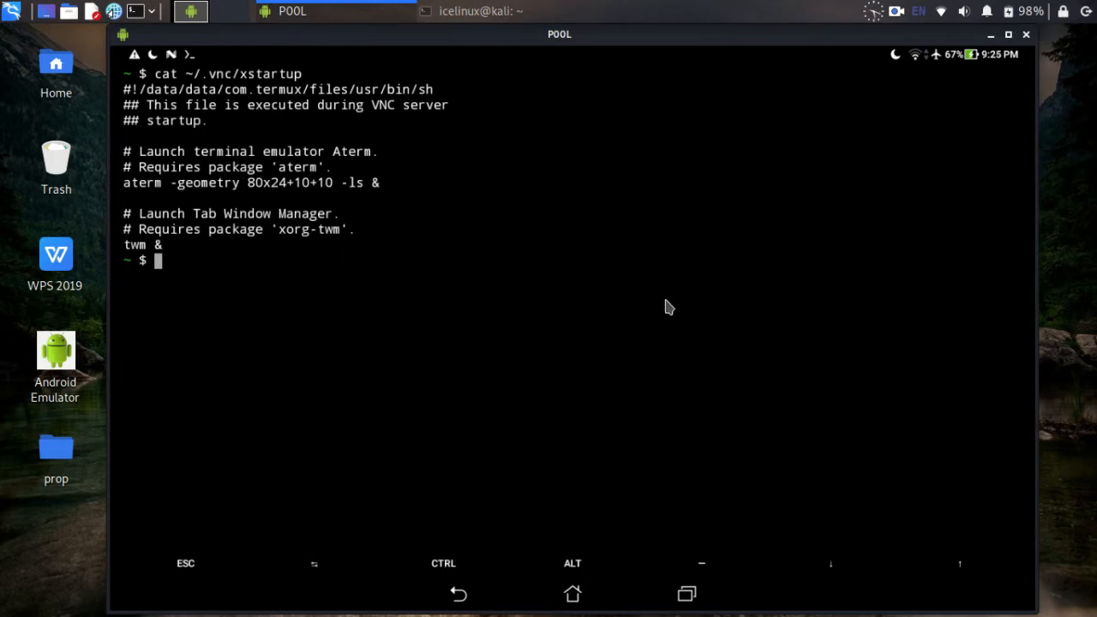
pyautogui.write('nano')
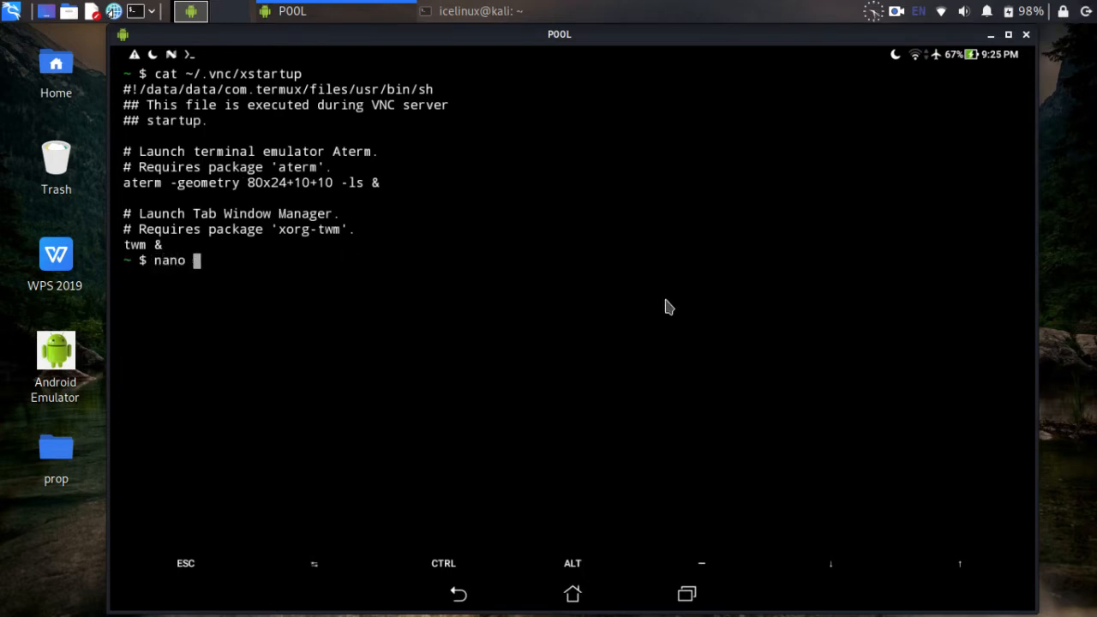
pyautogui.write('~')
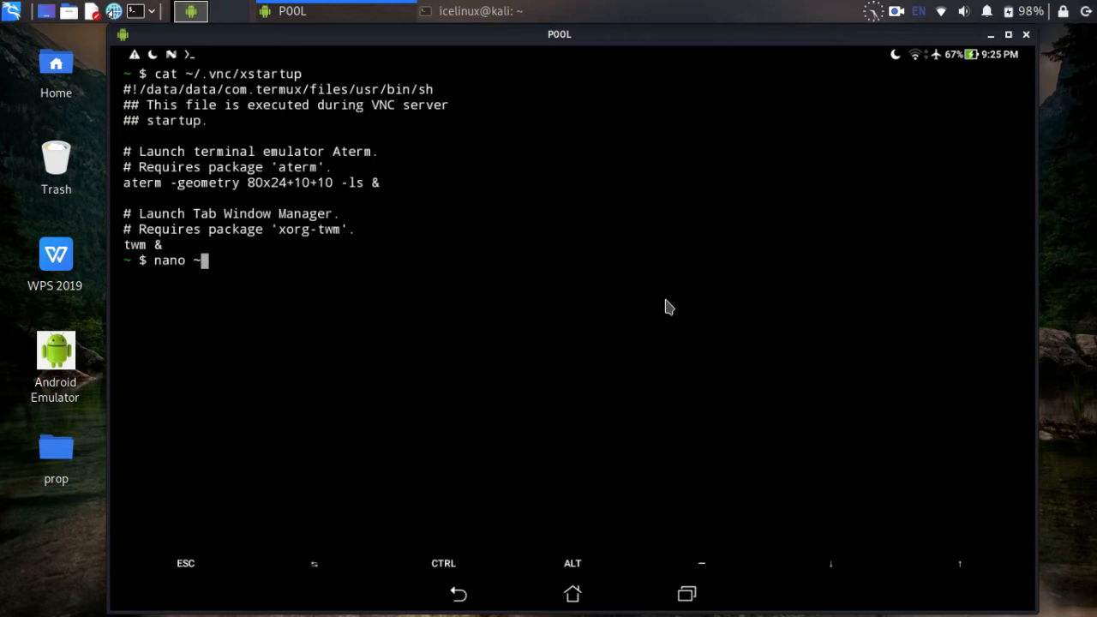
pyautogui.write('/.vnc/')
pyautogui.write('xf')
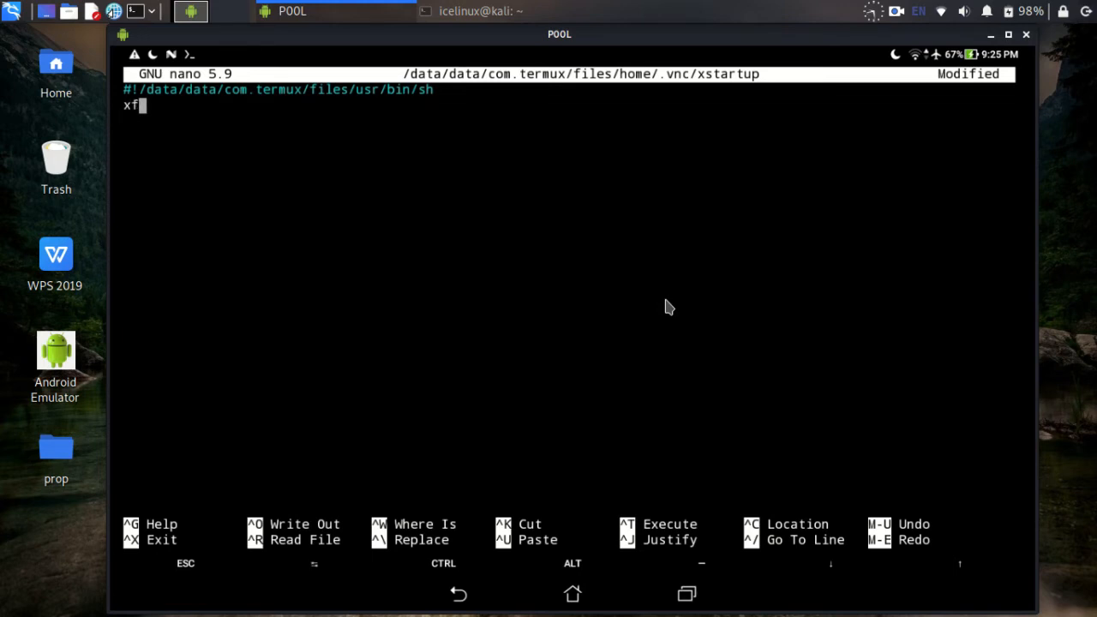
# - Add 'xfce4-session &' to xstartup, save and exit nano
pyautogui.write('ce4-s')
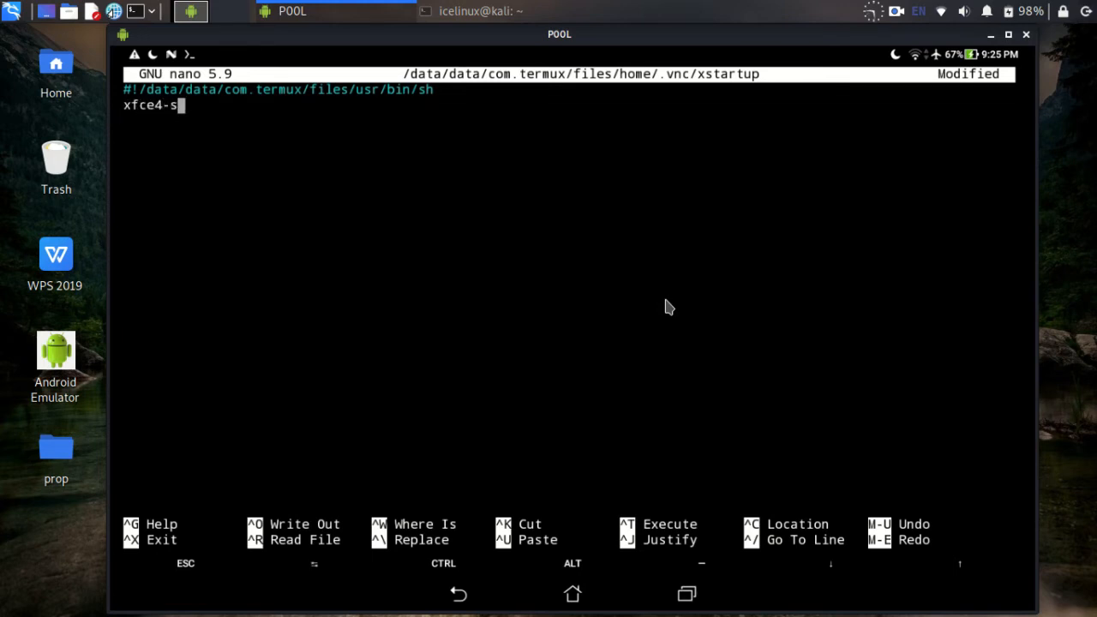
pyautogui.write('ession')
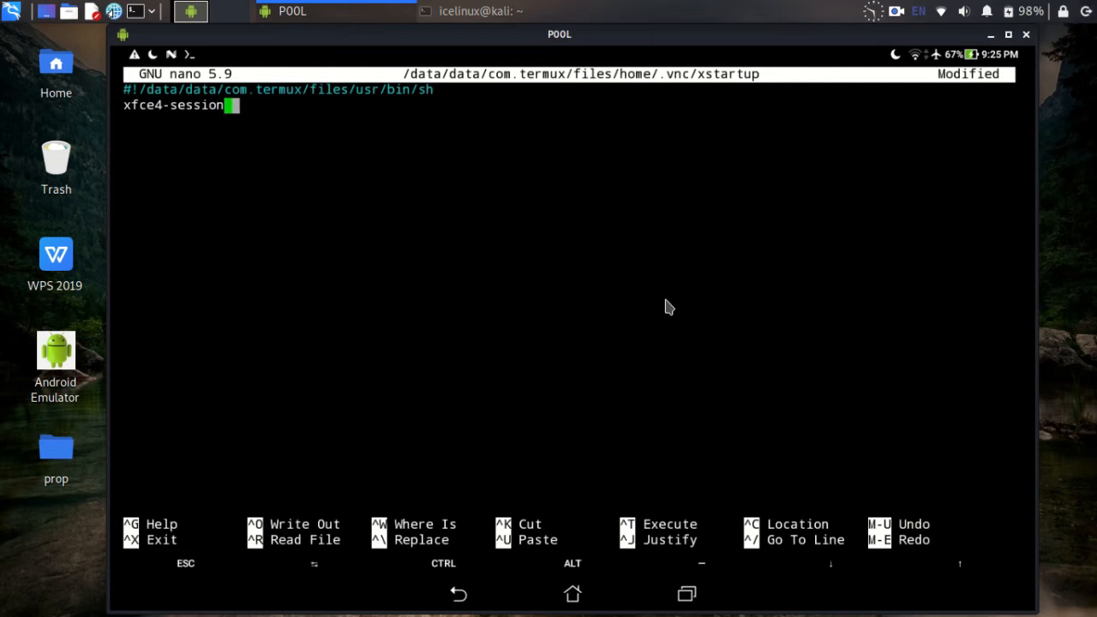
pyautogui.write('&')
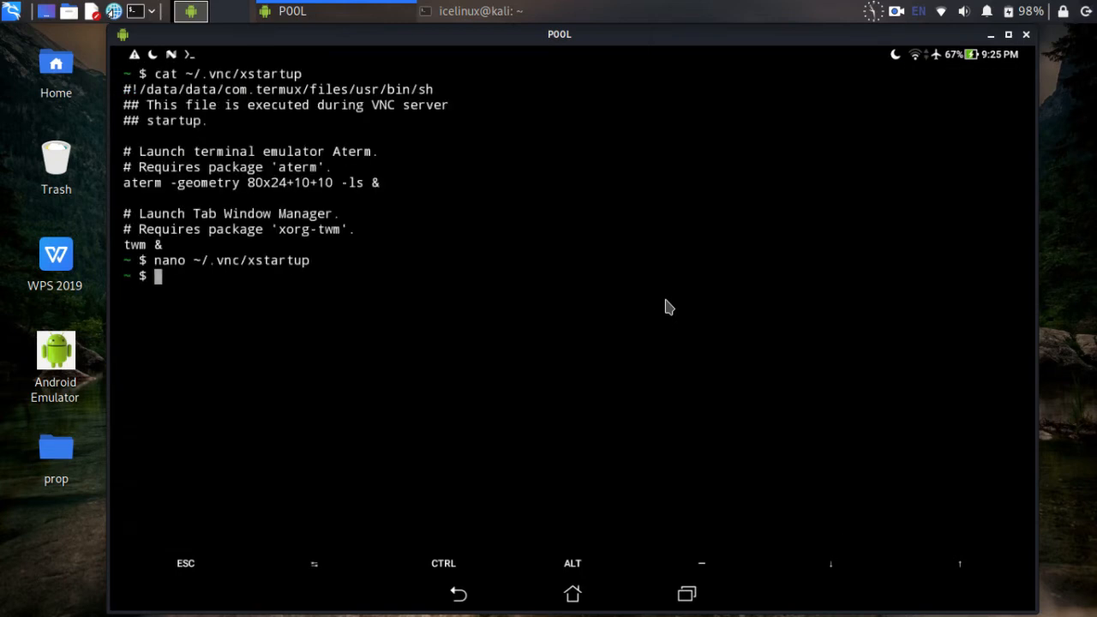
pyautogui.write('vncserver -localhost')
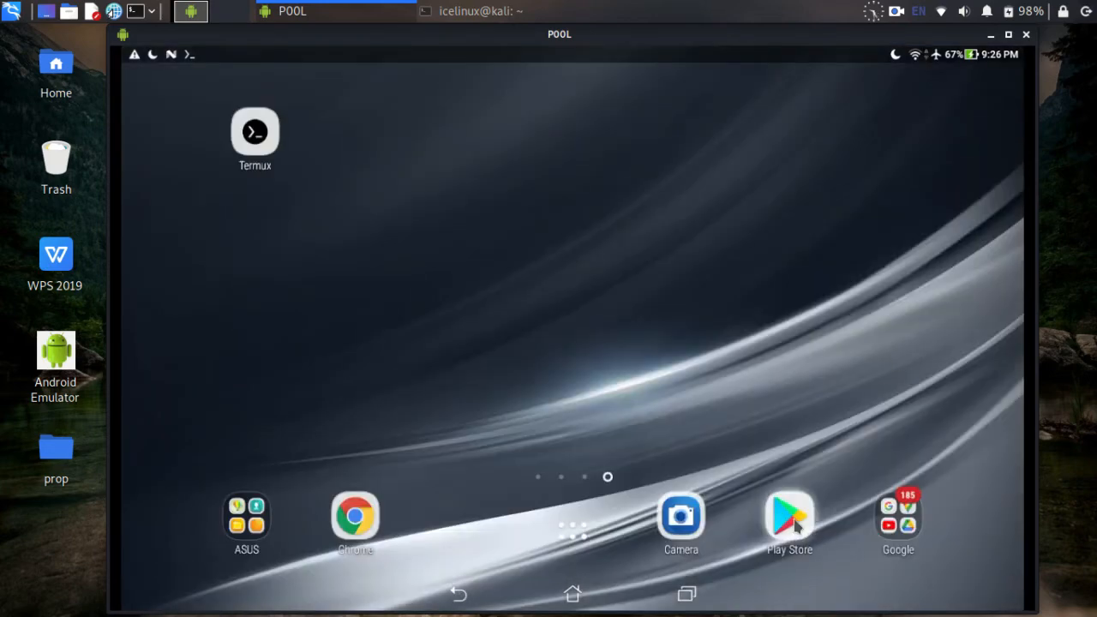
# - Search the Play Store for 'vnc viewer' and launch the installed VNC Viewer app
pyautogui.click(788, 514)
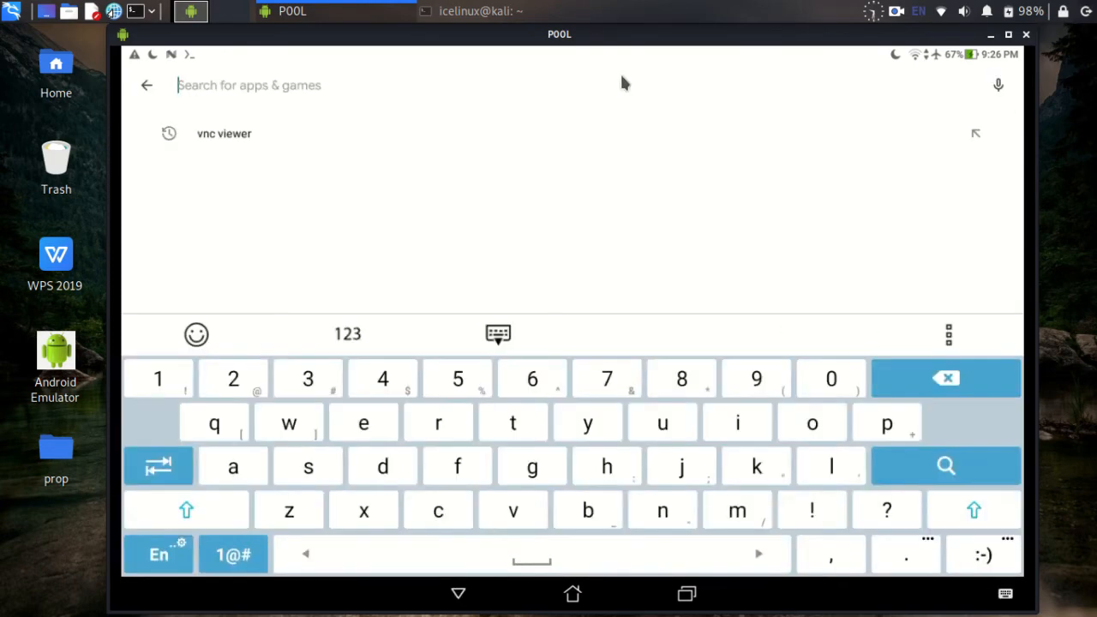
pyautogui.write('vnc vi')
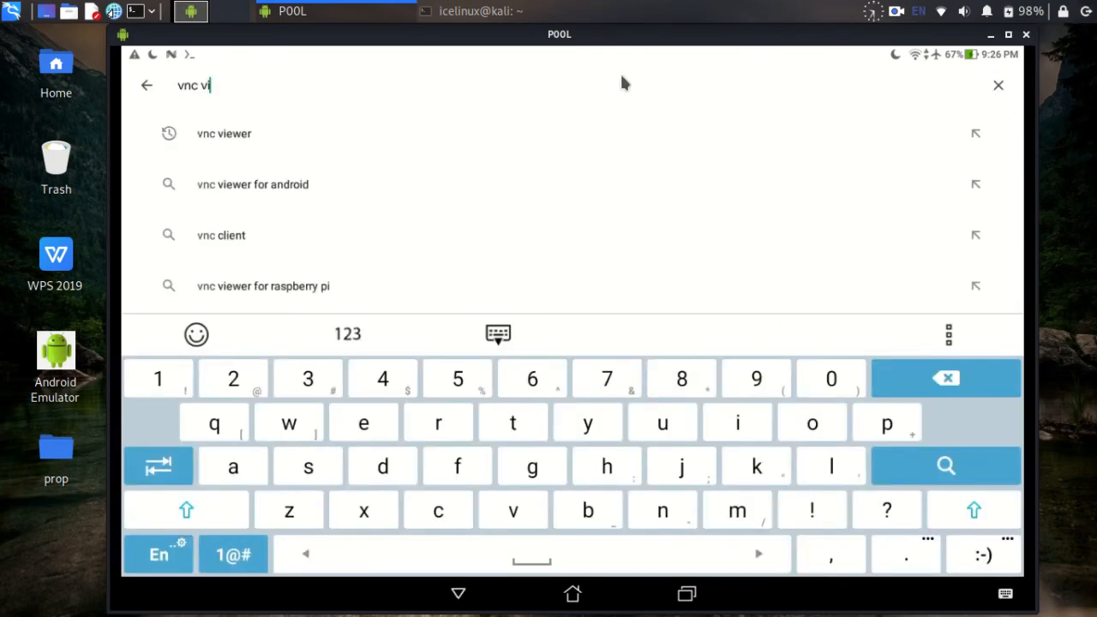
pyautogui.click(224, 133)
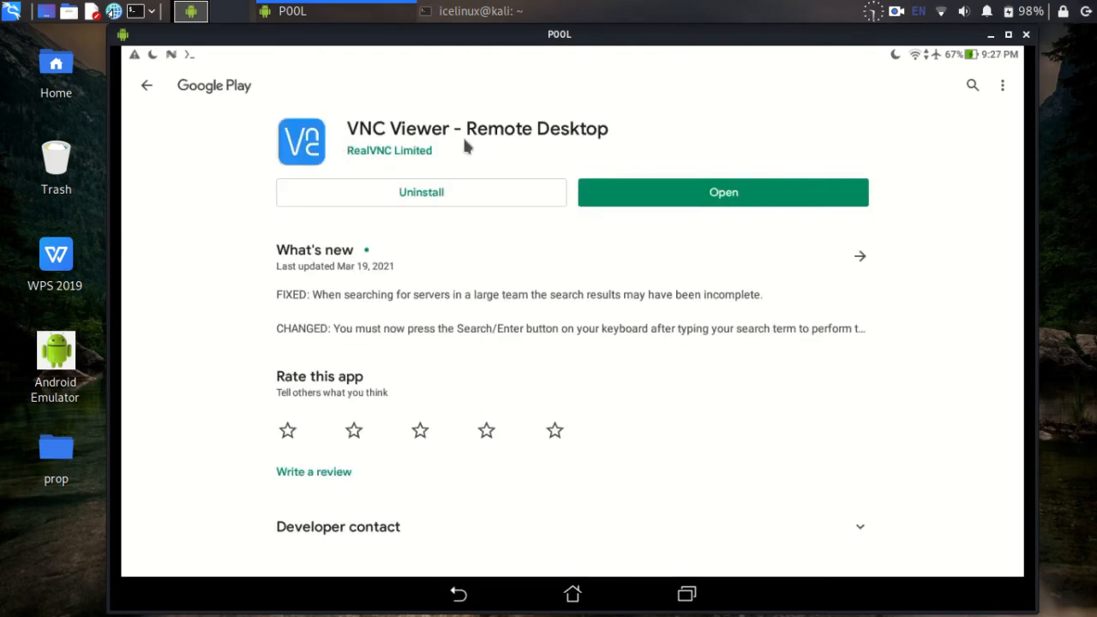
pyautogui.moveTo(324, 99)
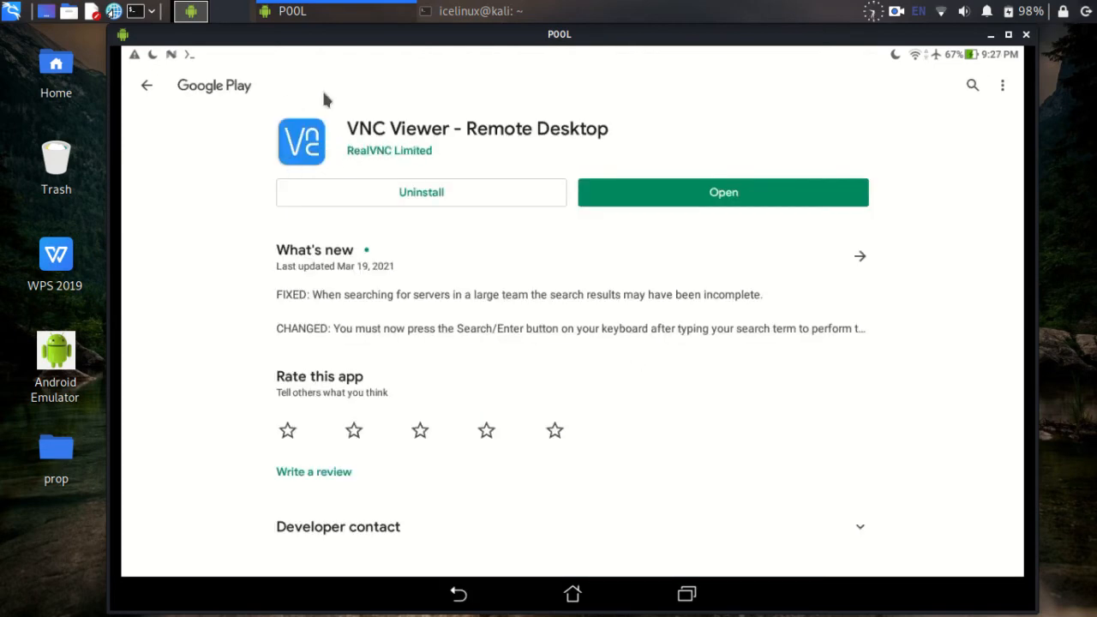
pyautogui.moveTo(716, 188)
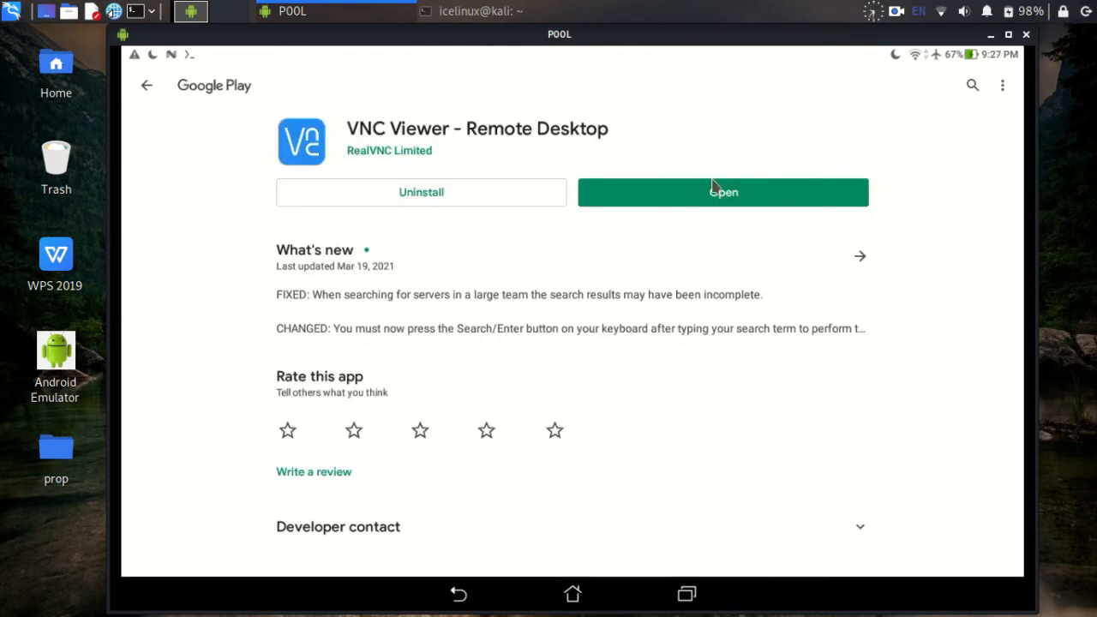
pyautogui.click(723, 192)
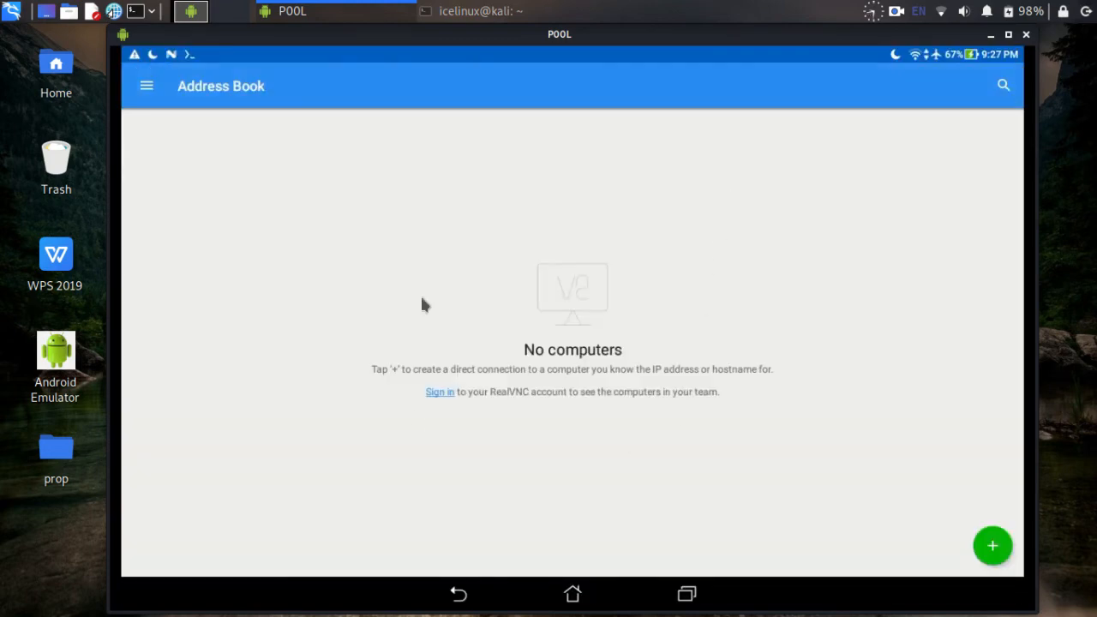
# - Create a new connection with address localhost:4 and name Termux
pyautogui.click(993, 546)
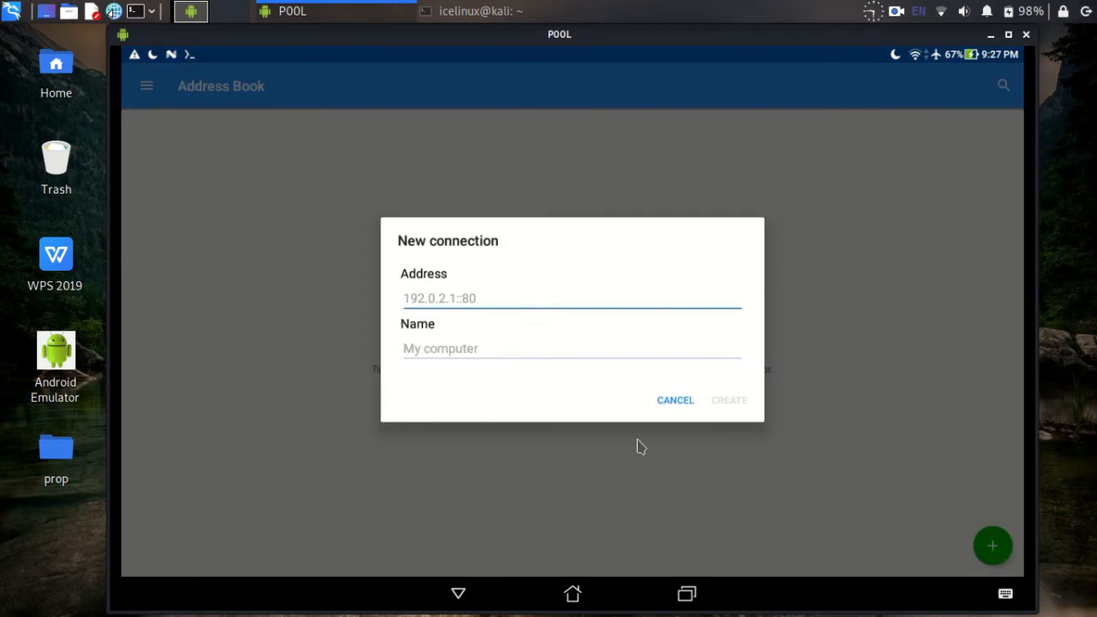
pyautogui.write('localhost')
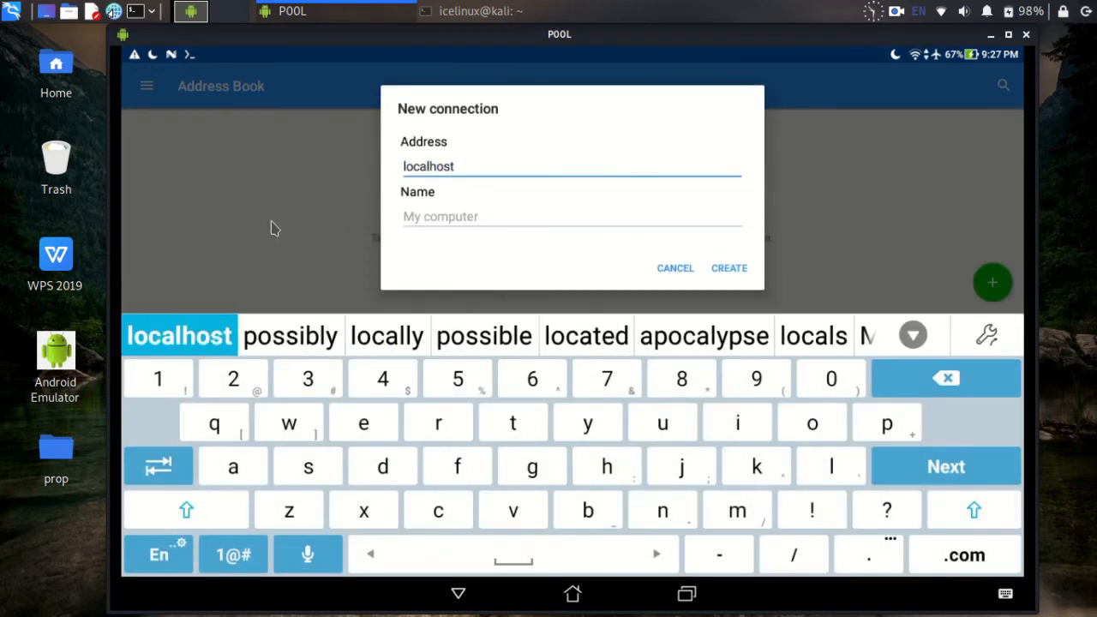
pyautogui.write(':4')
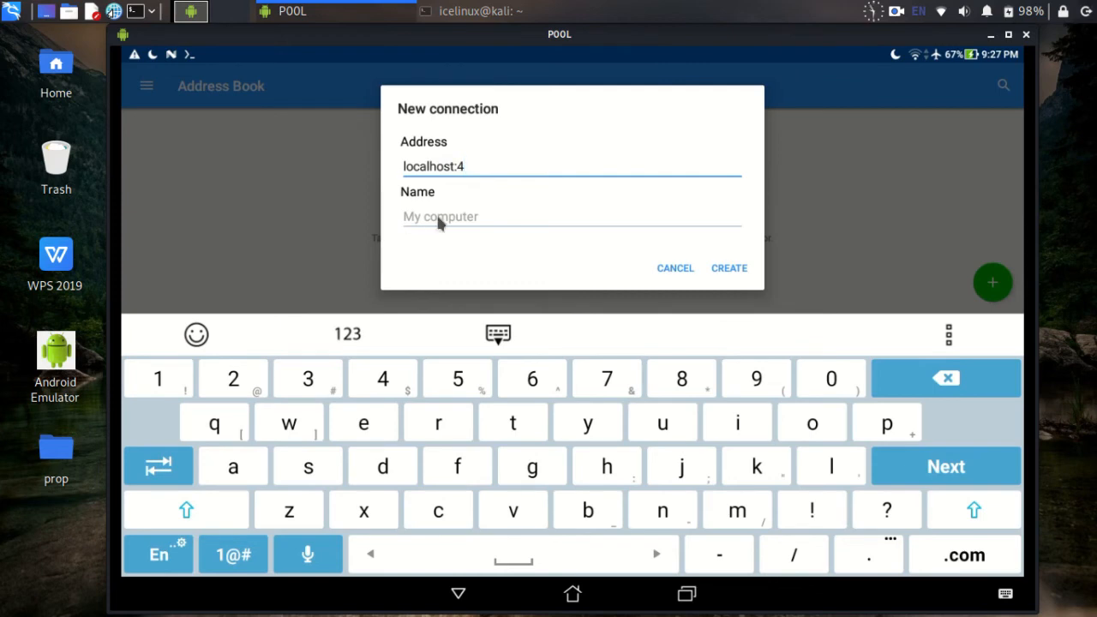
pyautogui.write('Termud')
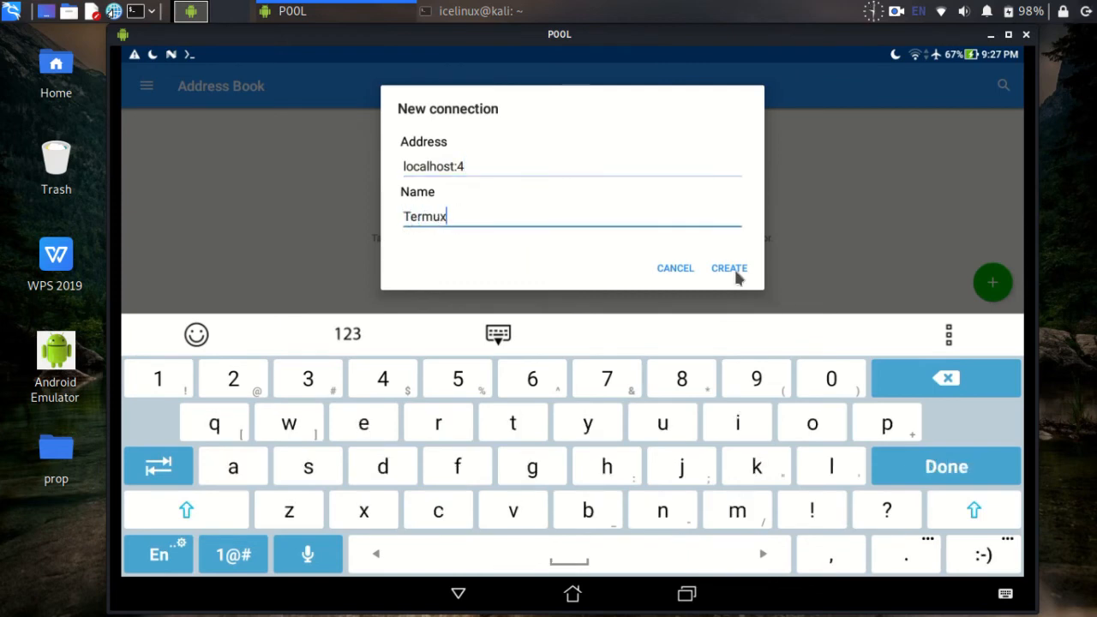
pyautogui.click(729, 267)
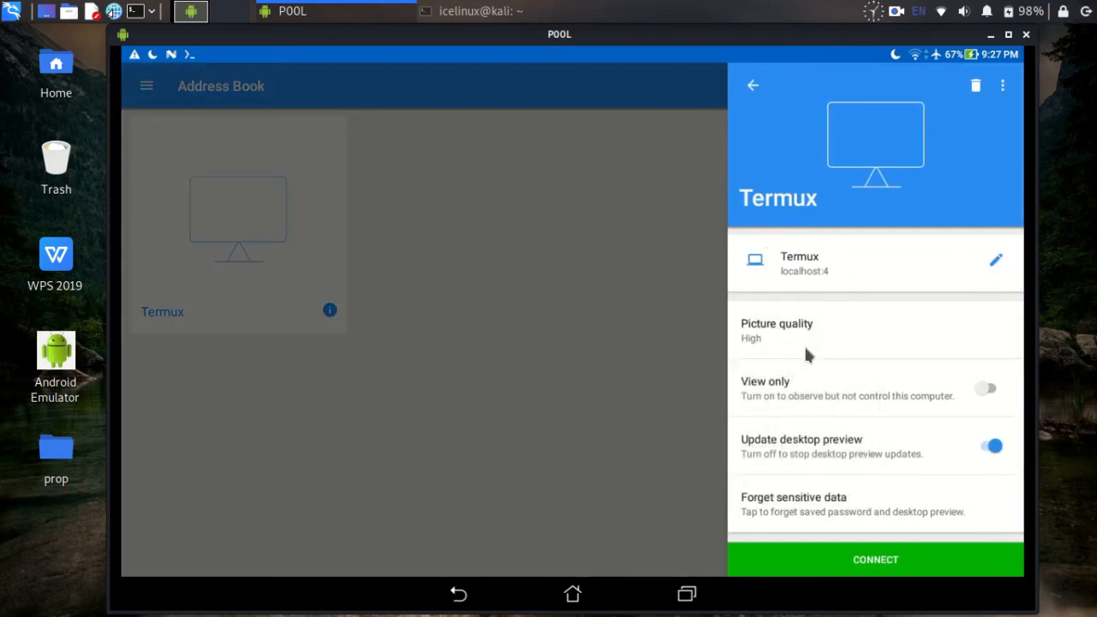
# - Connect to the Termux server and log in with the VNC password
pyautogui.click(875, 559)
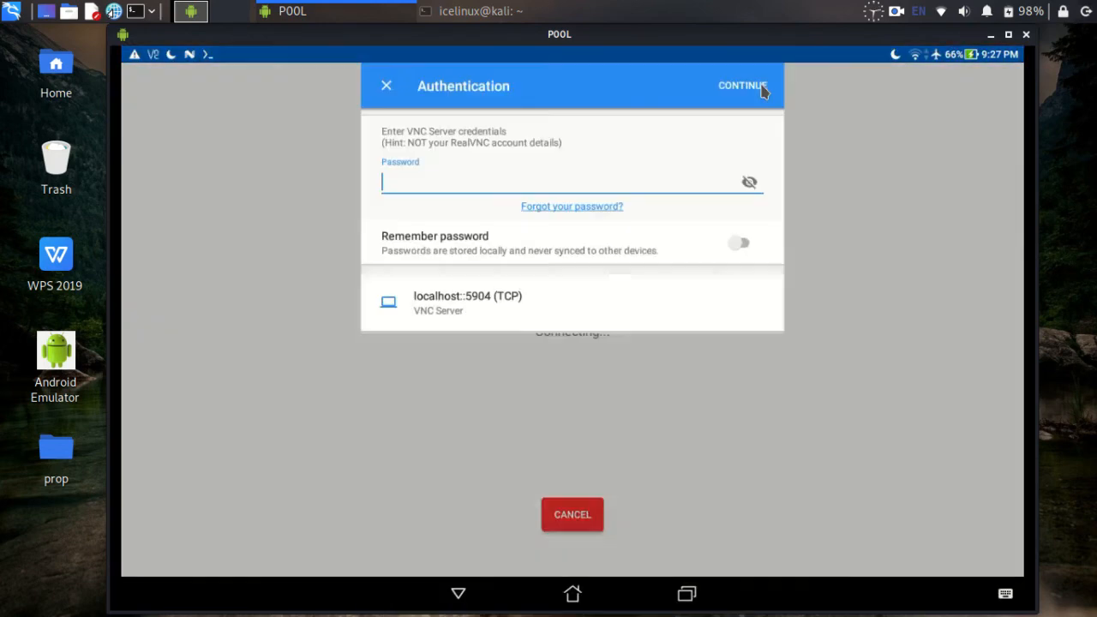
pyautogui.click(566, 181)
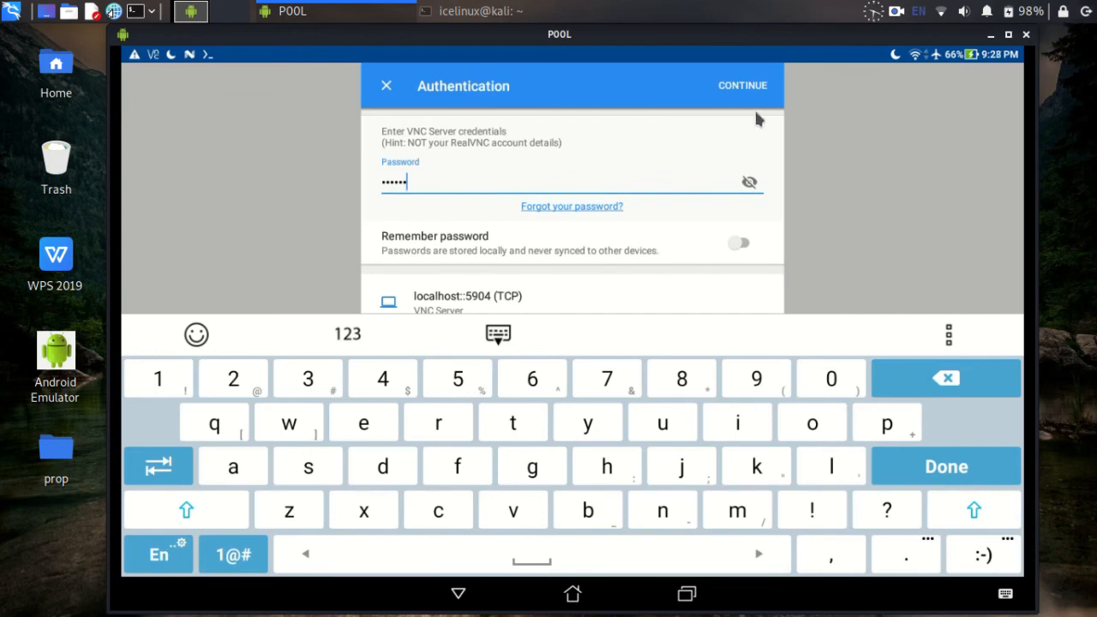
pyautogui.click(743, 85)
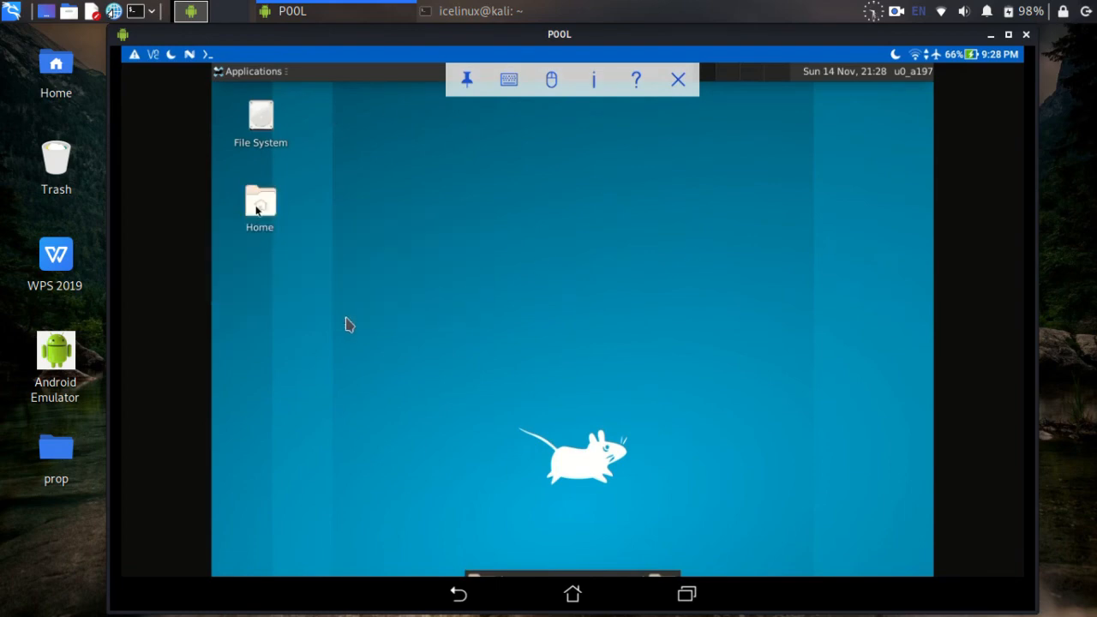
# - Try the Home folder, open the XFCE Applications menu, then disconnect the session
pyautogui.doubleClick(259, 203)
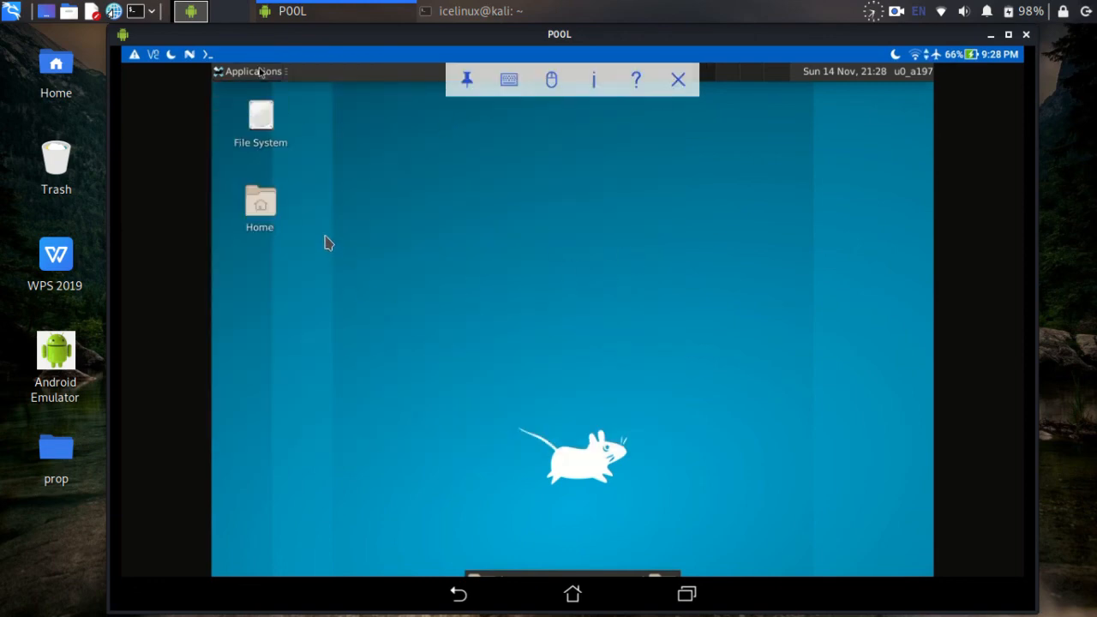
pyautogui.click(252, 71)
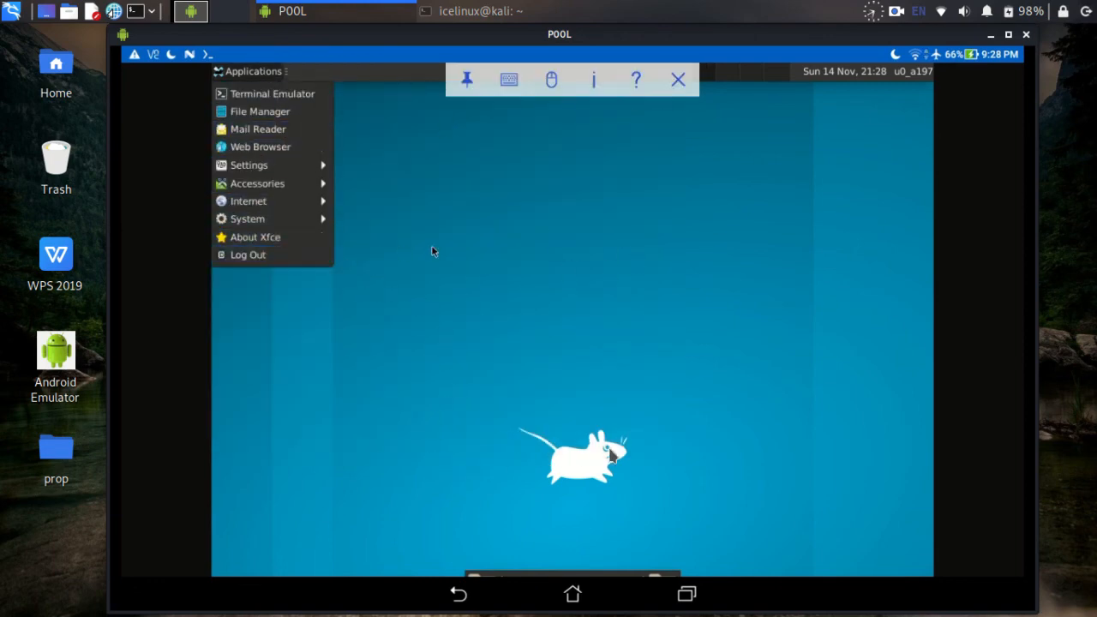
pyautogui.moveTo(665, 480)
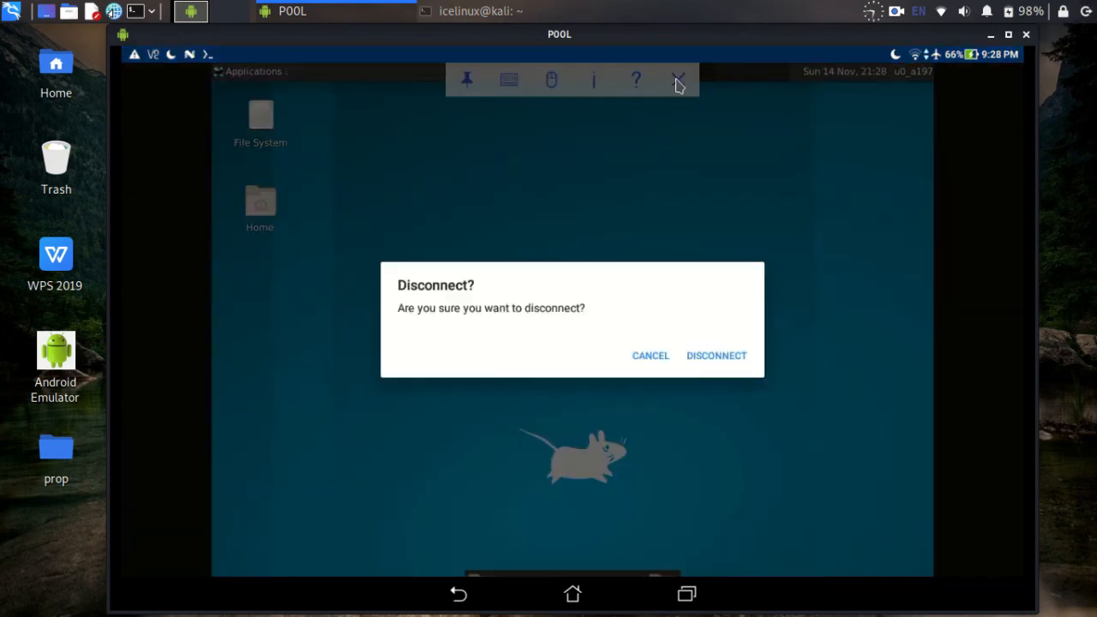
pyautogui.click(650, 355)
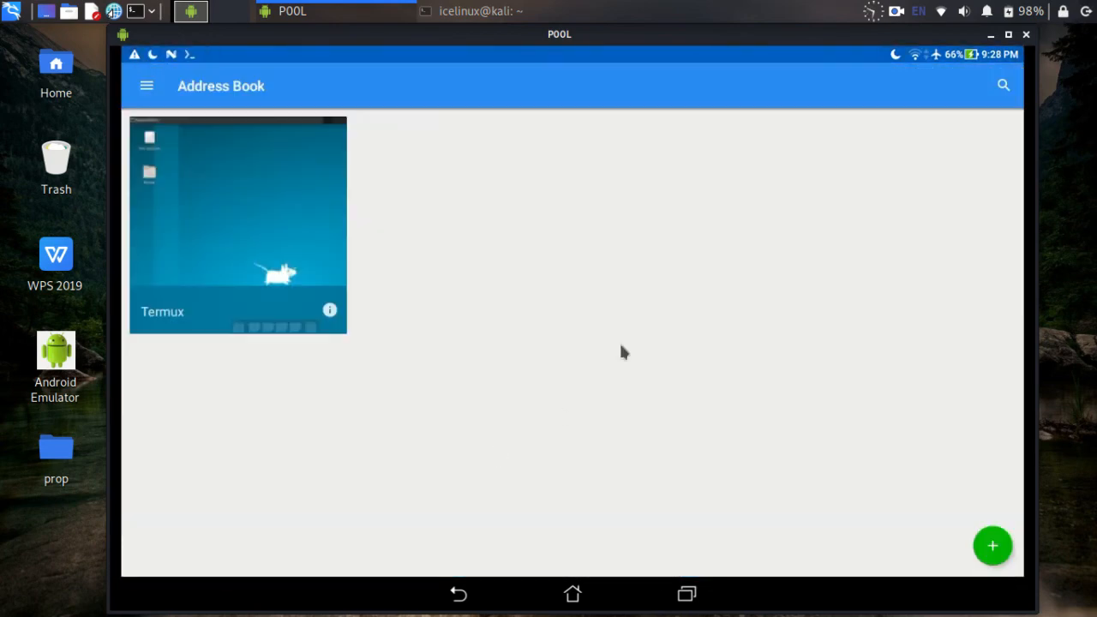